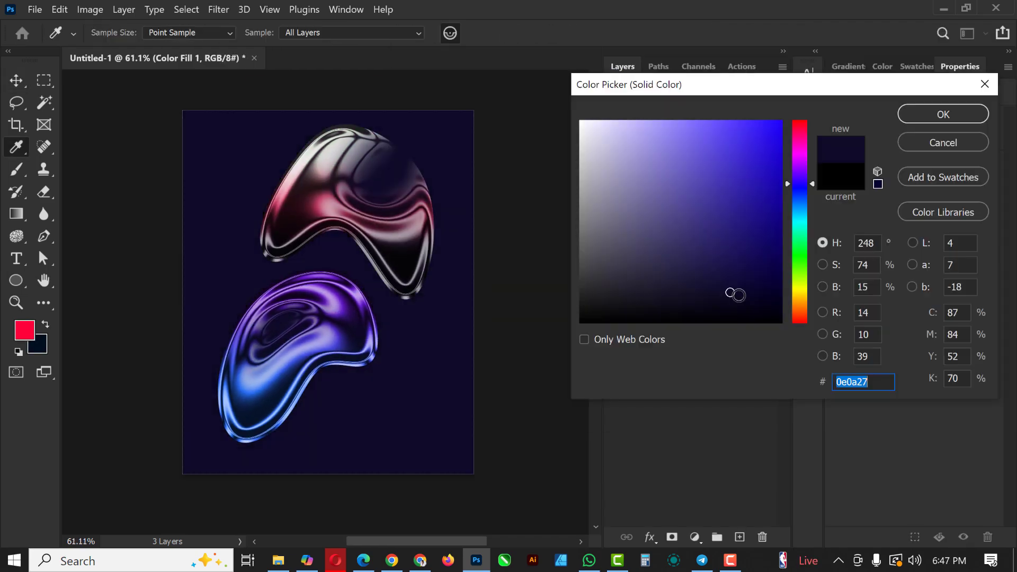
# Step: Close the finished chrome blob document and return to the Home screen
pyautogui.click(34, 9)
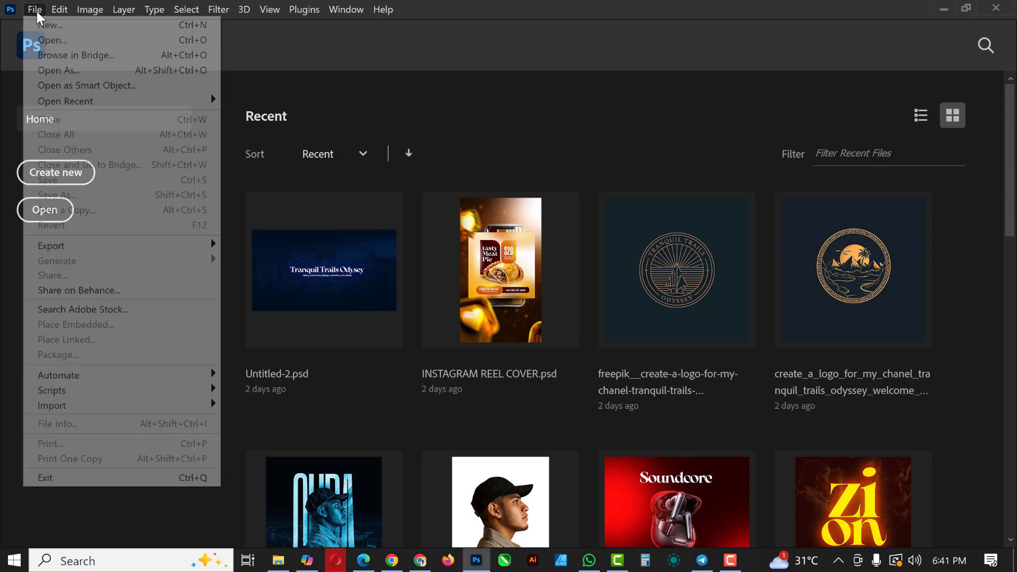
# Step: Create a new 4 x 5 in, 300 ppi transparent document and start a Solid Color fill layer
pyautogui.click(50, 24)
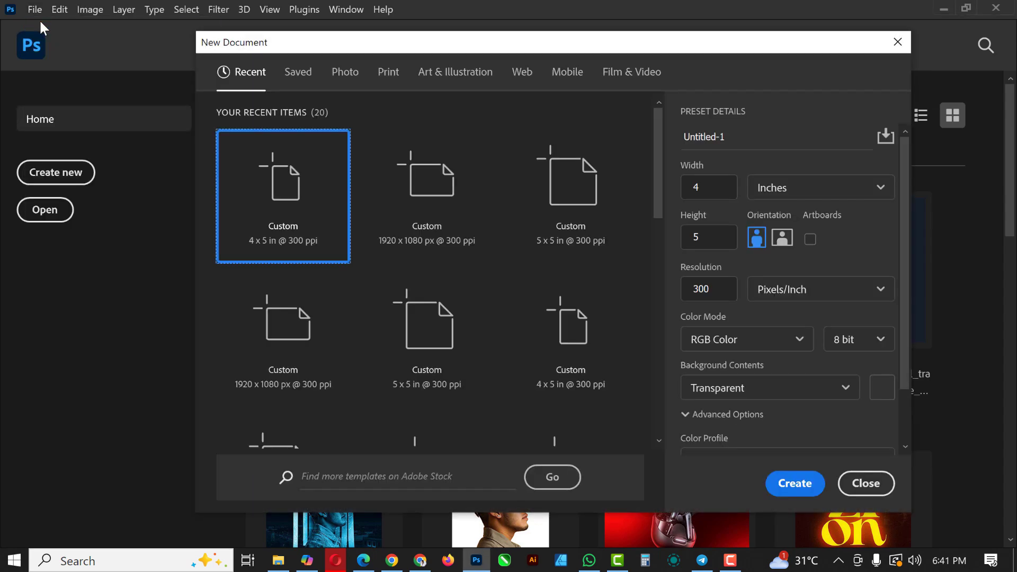
pyautogui.click(743, 137)
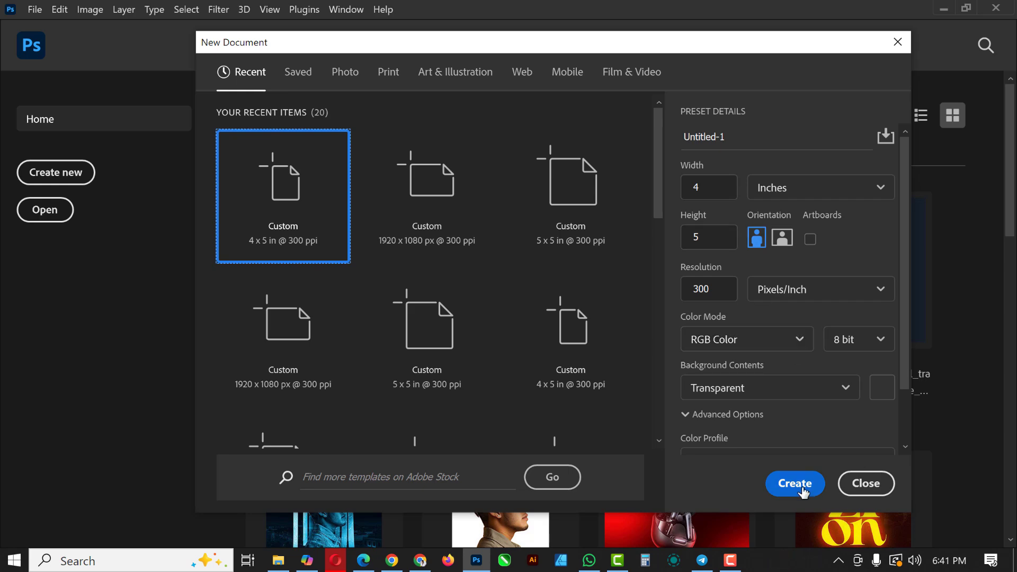
pyautogui.click(793, 482)
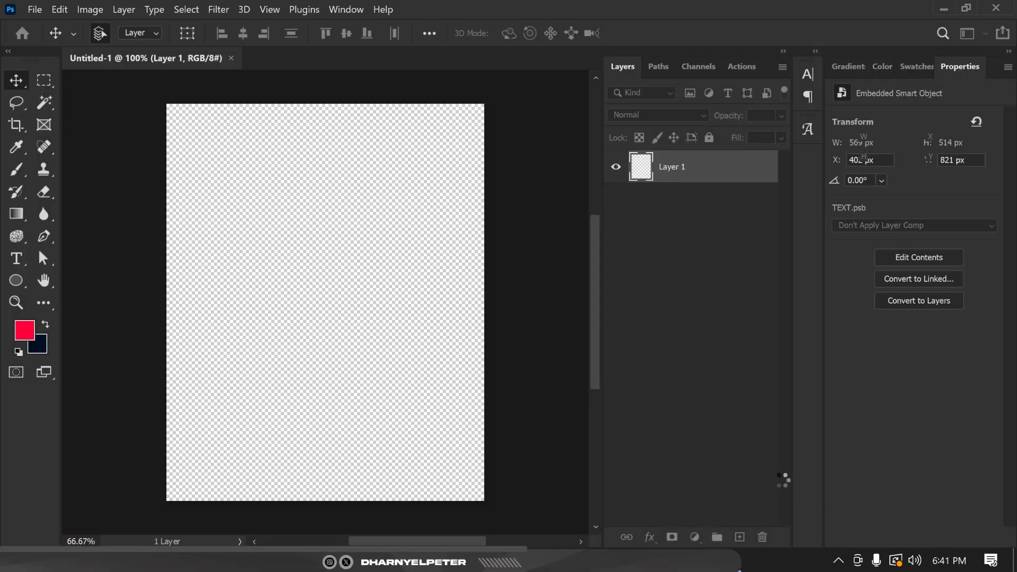
pyautogui.click(693, 537)
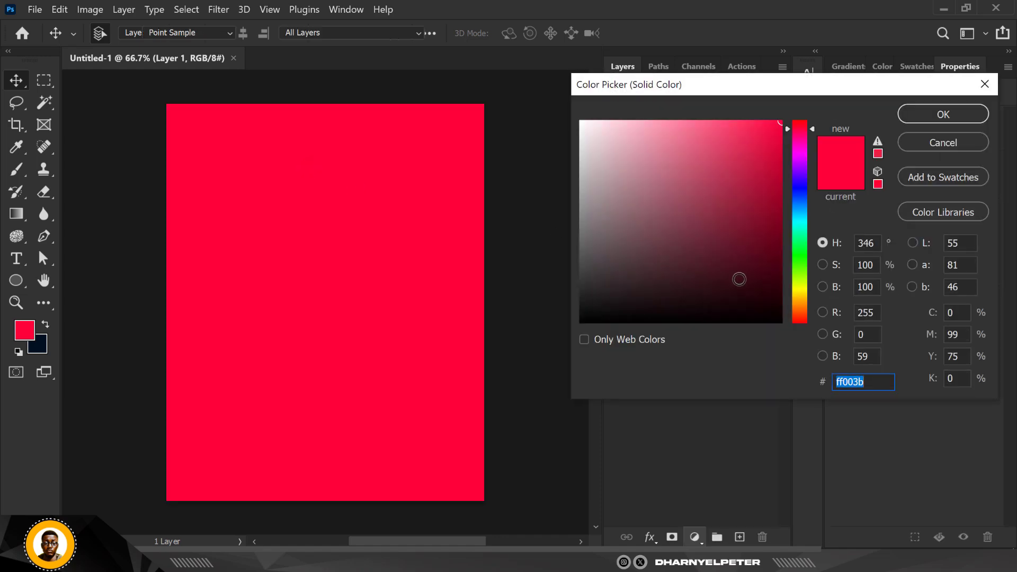
# Step: Set the fill layer colour to black (hex 000000) so it covers the canvas
pyautogui.write('000000')
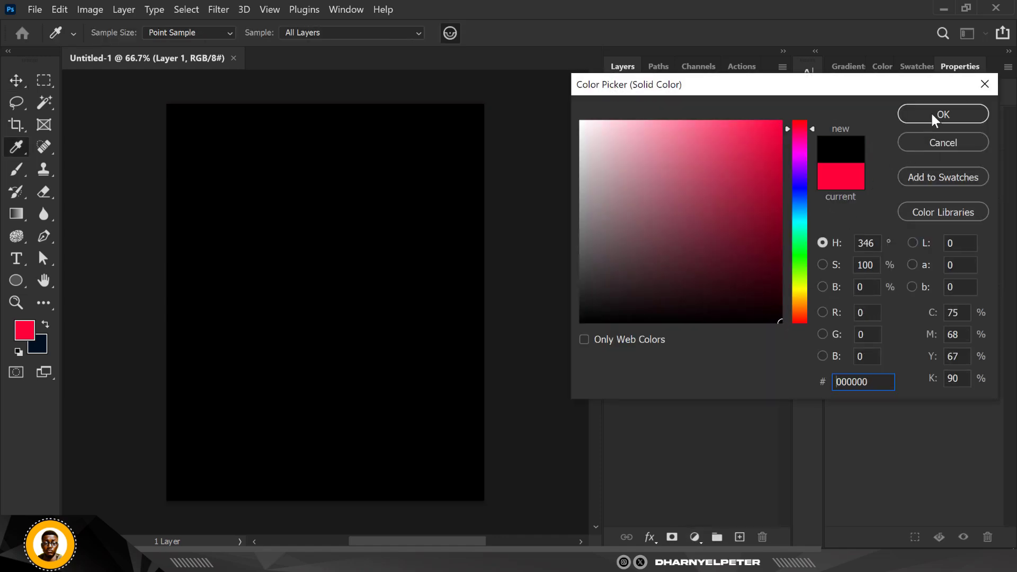
pyautogui.click(943, 114)
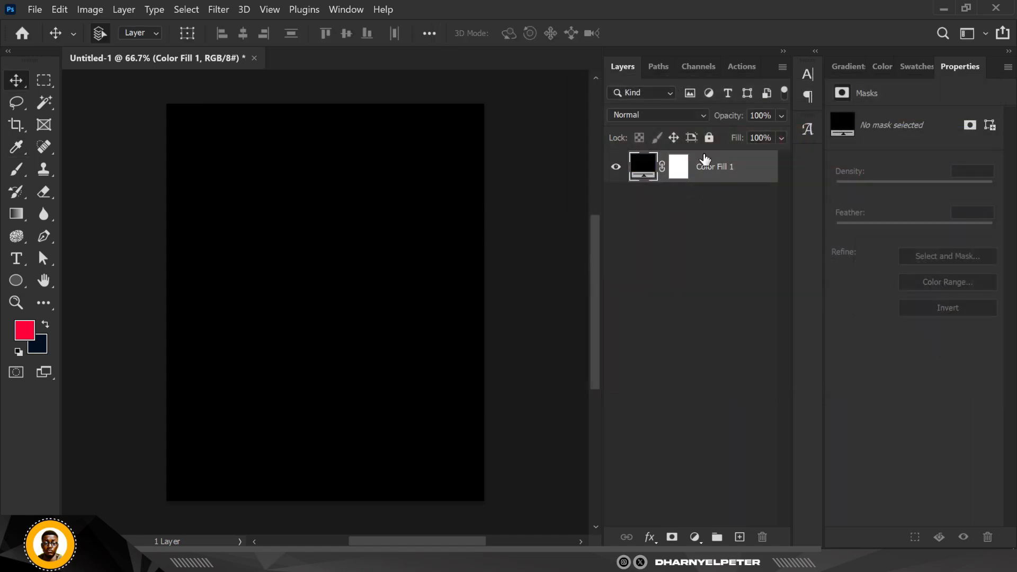
pyautogui.moveTo(25, 308)
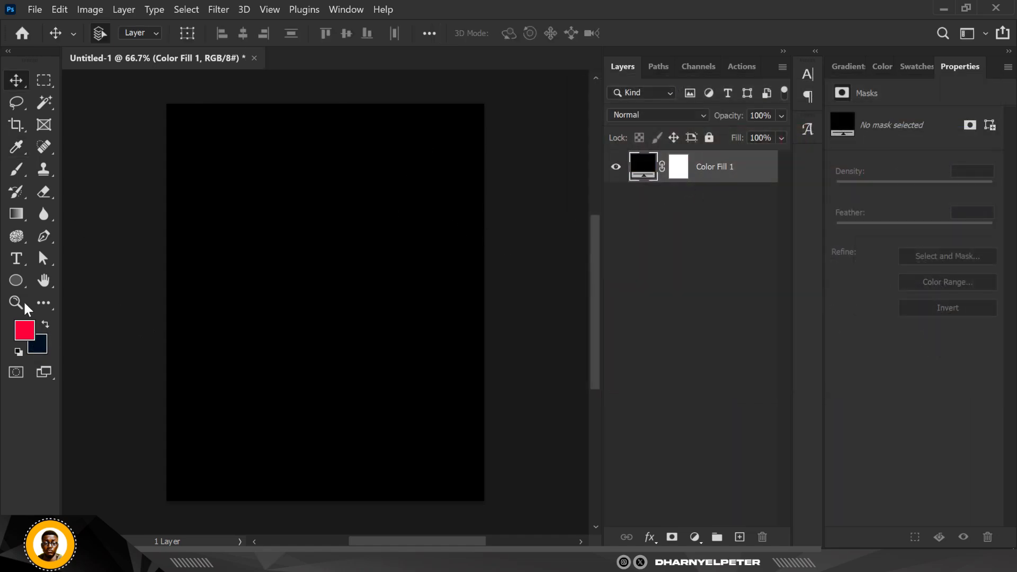
# Step: Switch to the Ellipse shape tool to draw a tall red ellipse
pyautogui.click(16, 280)
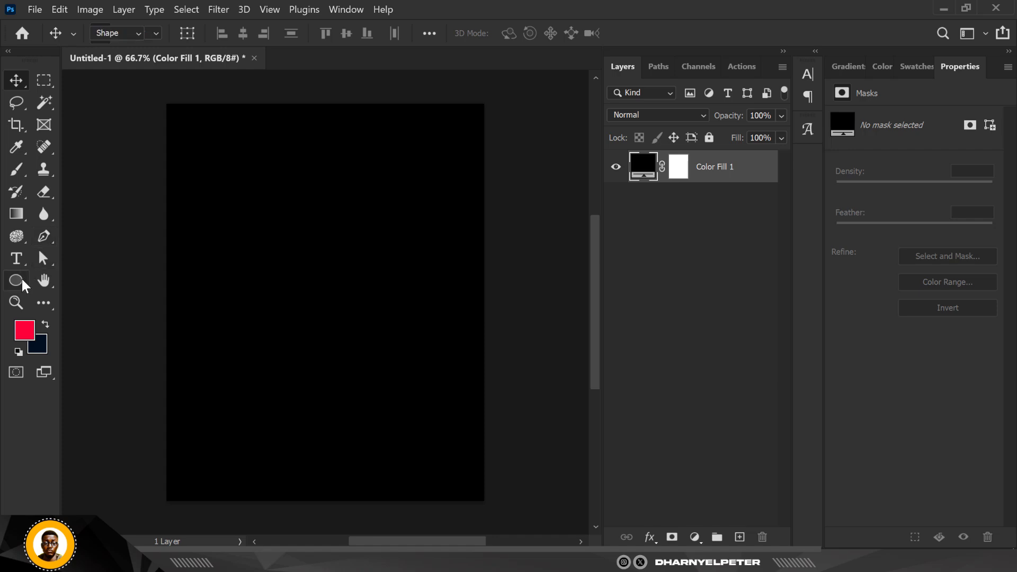
pyautogui.click(16, 279)
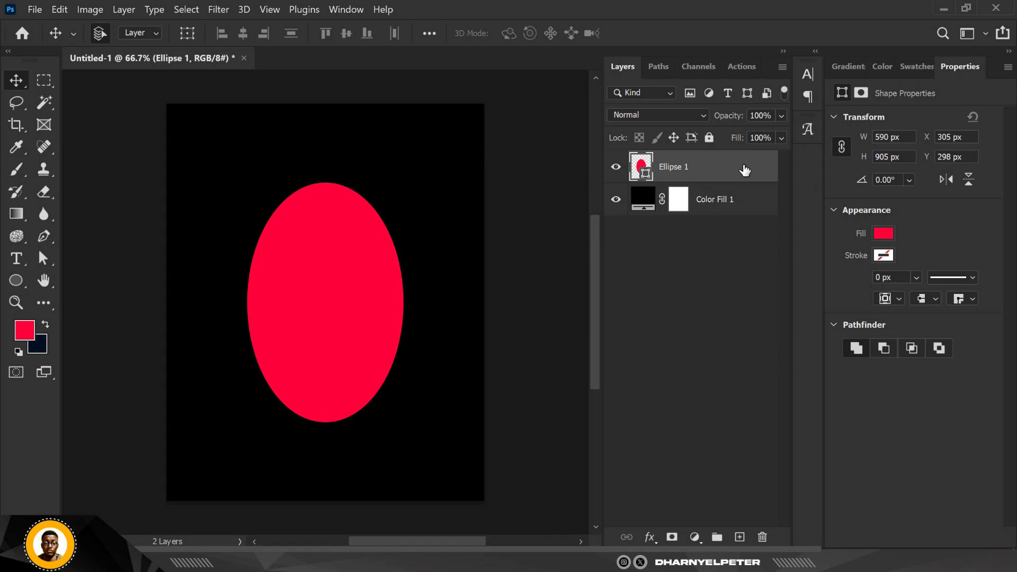
# Step: Enable a reversed 90° gradient overlay at 51% scale on the Ellipse 1 layer
pyautogui.rightClick(673, 166)
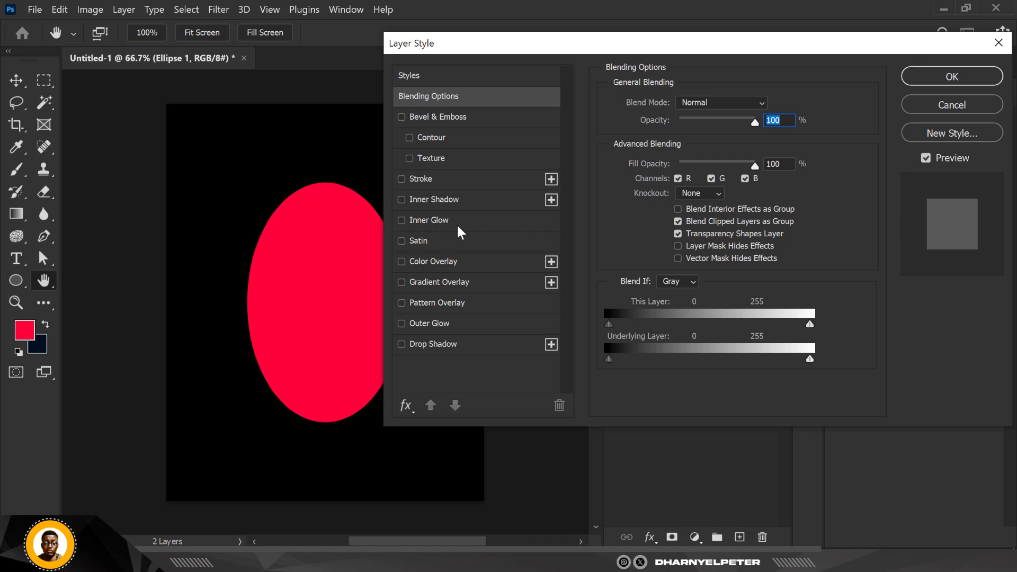
pyautogui.click(401, 282)
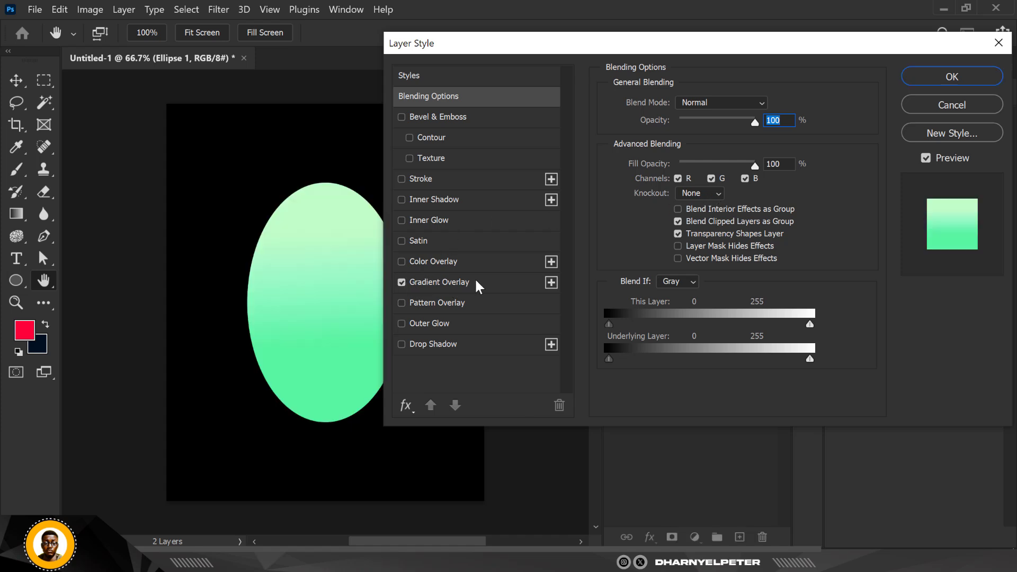
pyautogui.click(444, 281)
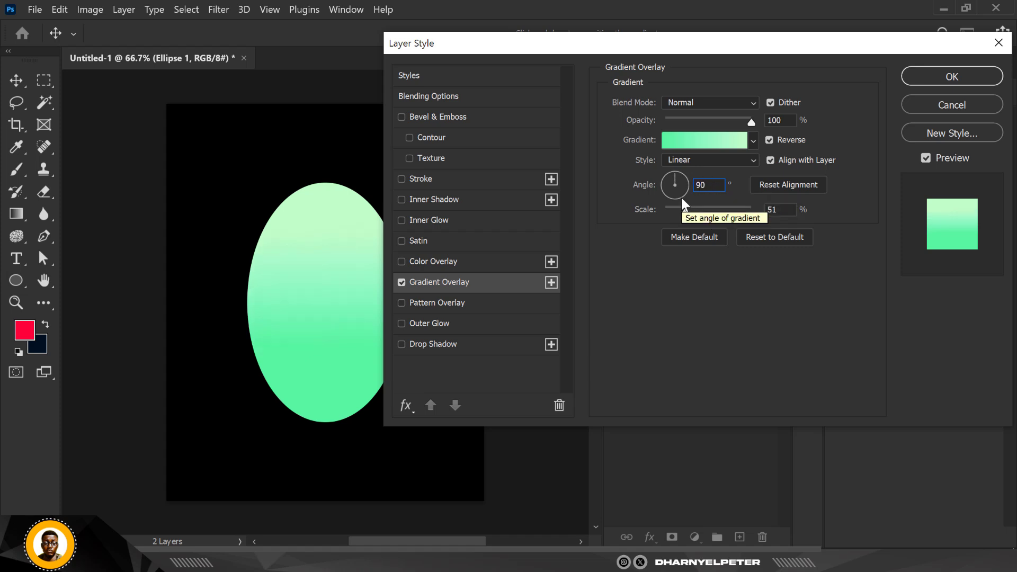
pyautogui.moveTo(735, 124)
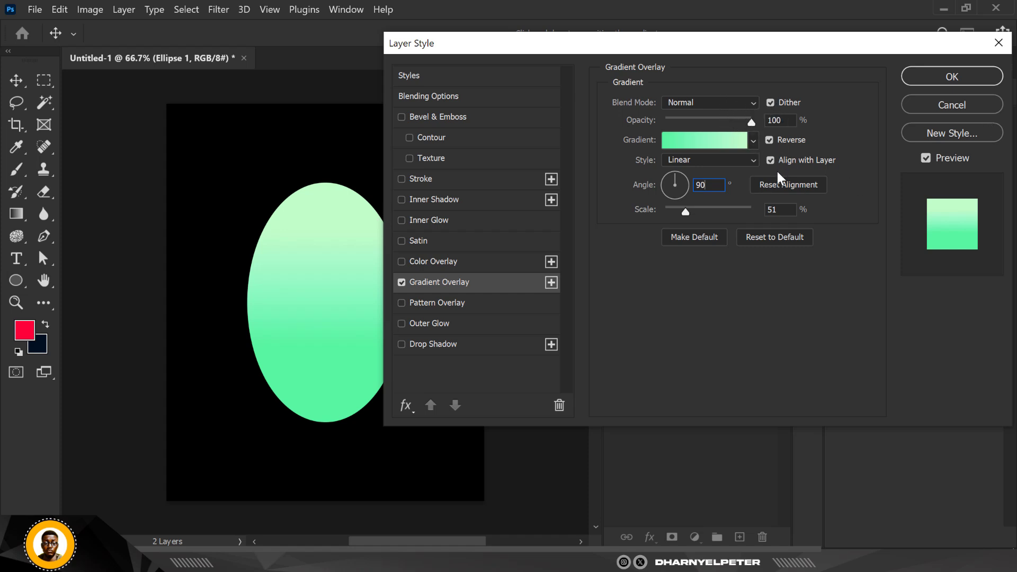
pyautogui.moveTo(685, 247)
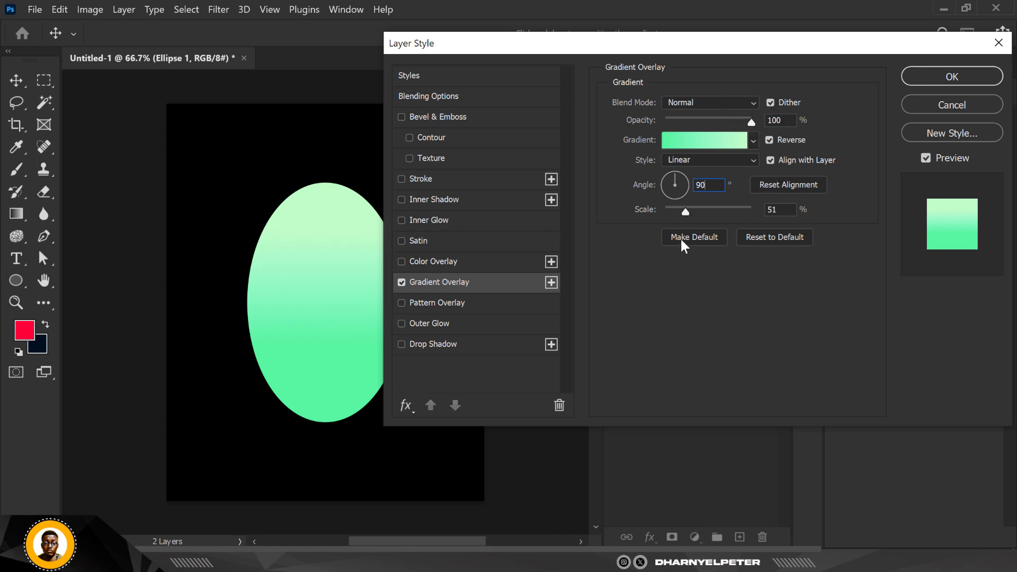
pyautogui.moveTo(397, 196)
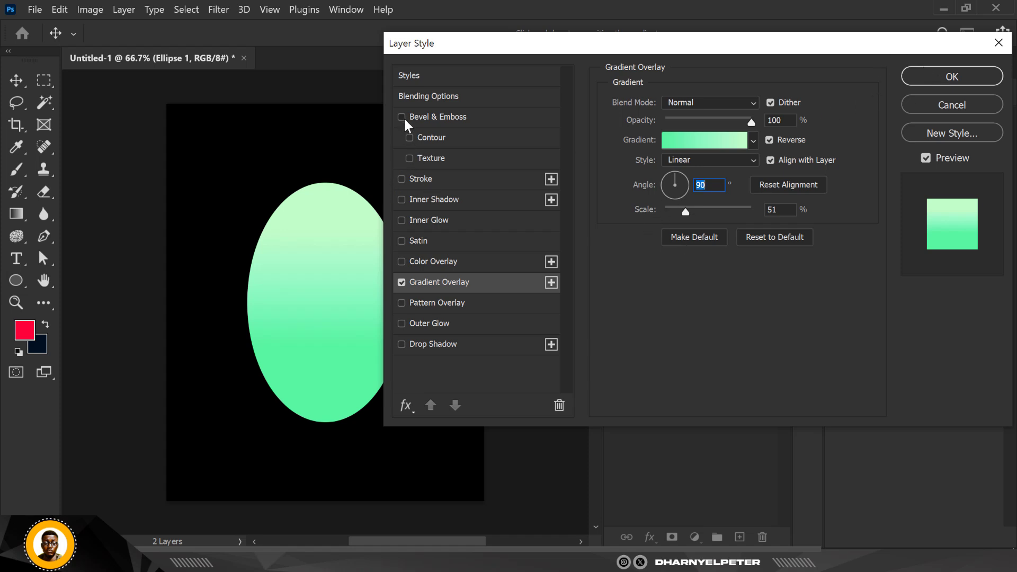
# Step: Add a smooth Inner Bevel with 53% depth and 57 px size to the ellipse
pyautogui.click(401, 117)
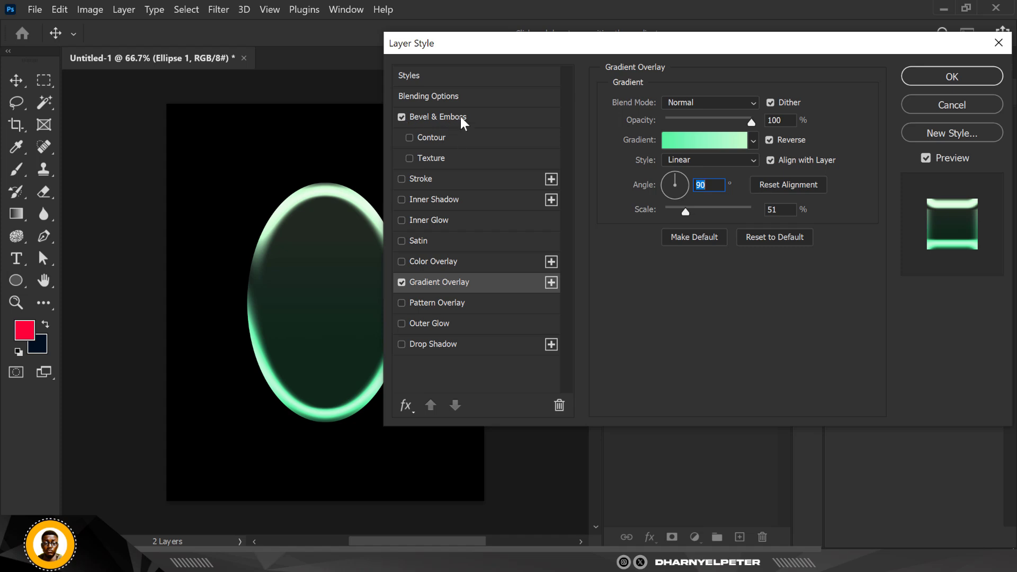
pyautogui.click(438, 116)
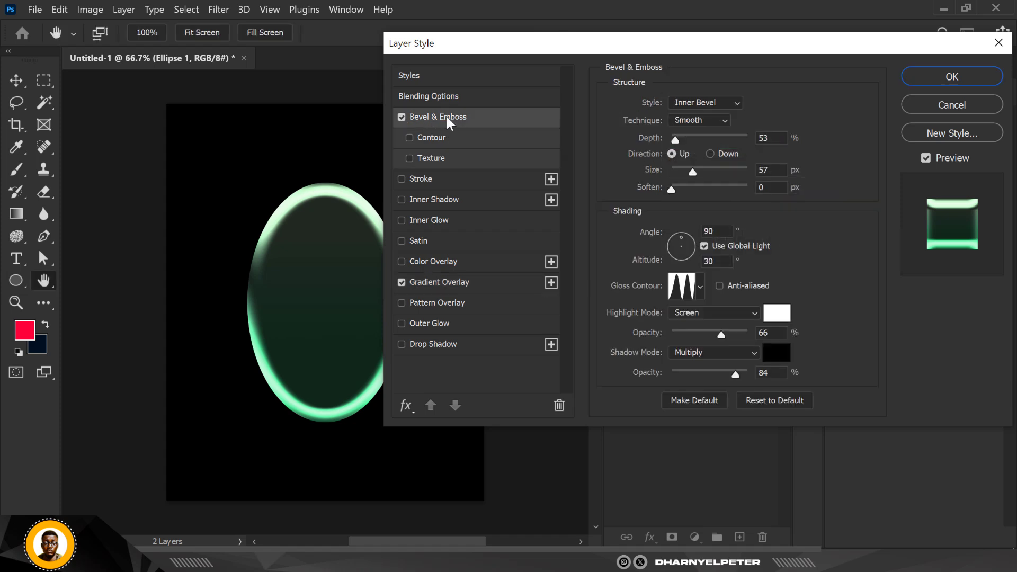
pyautogui.moveTo(687, 146)
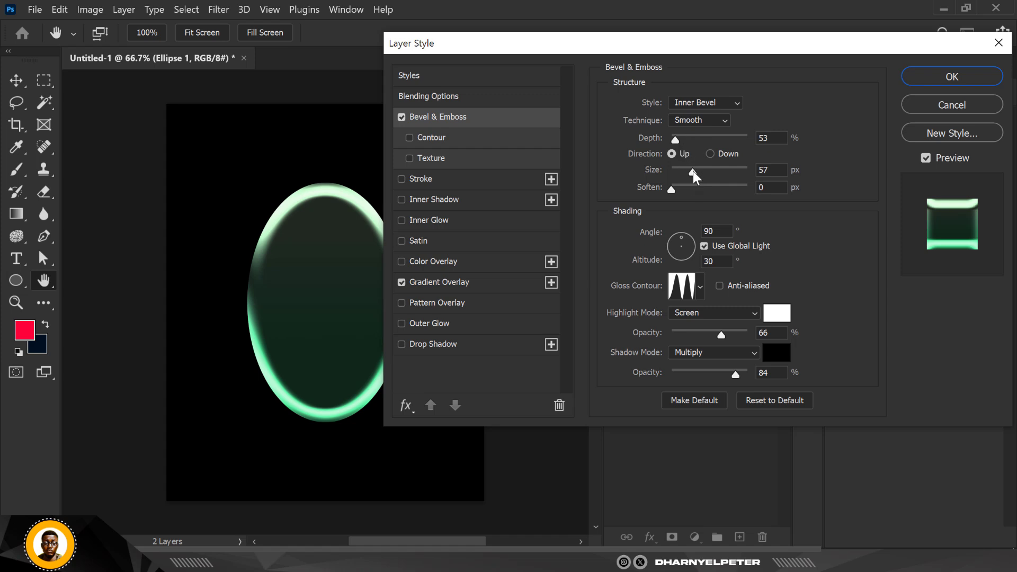
pyautogui.moveTo(802, 218)
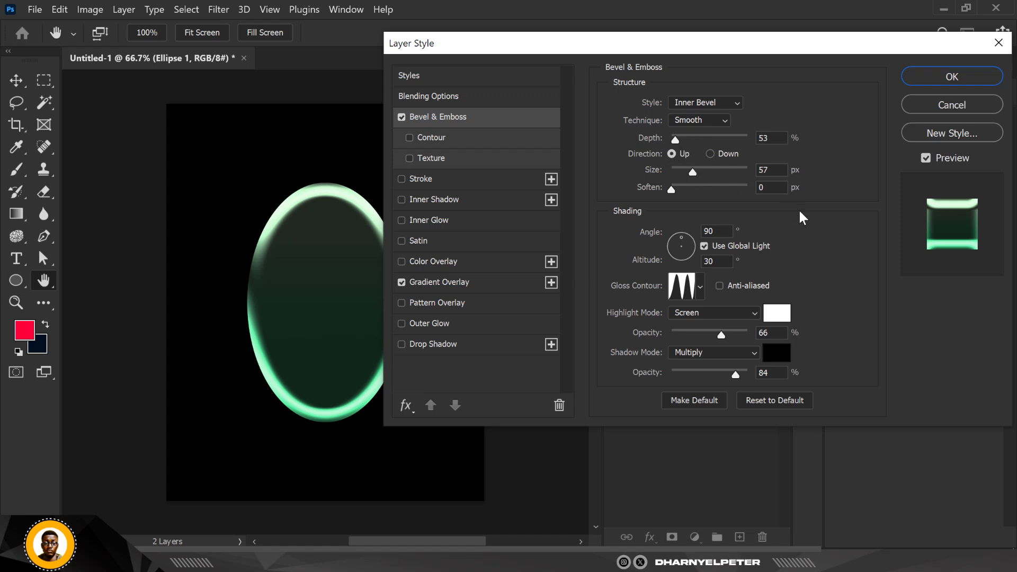
pyautogui.moveTo(586, 235)
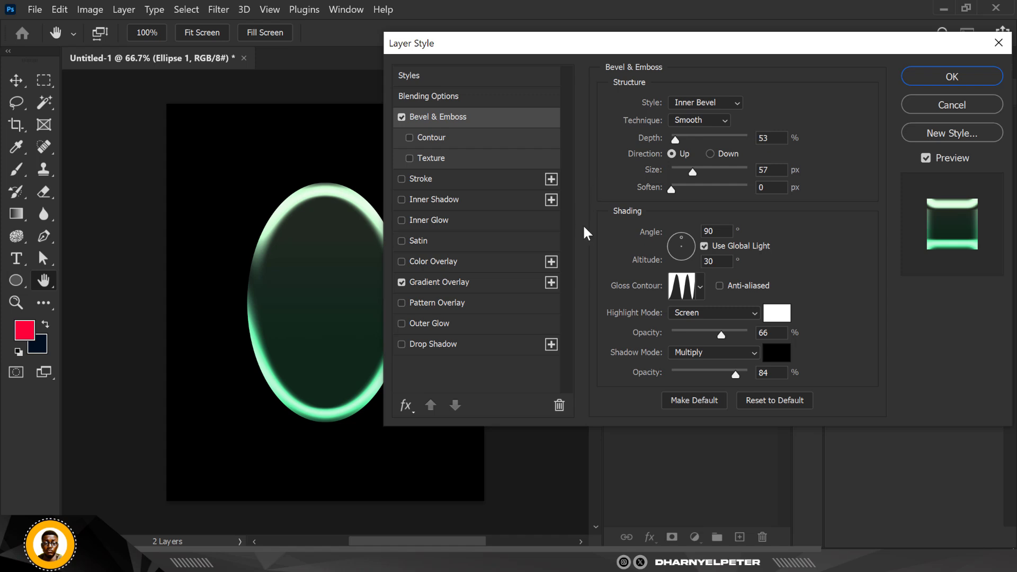
pyautogui.moveTo(700, 300)
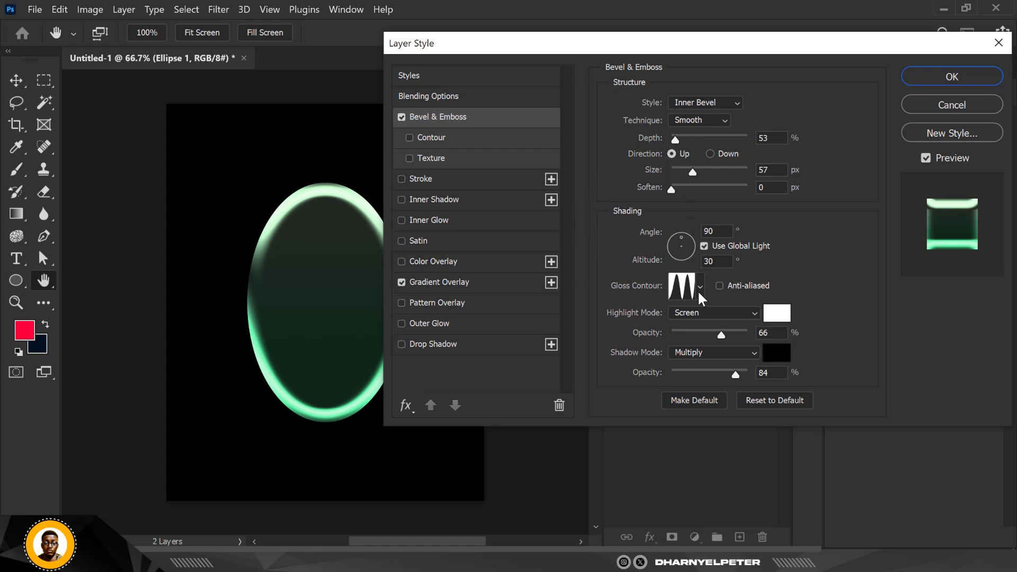
pyautogui.click(699, 285)
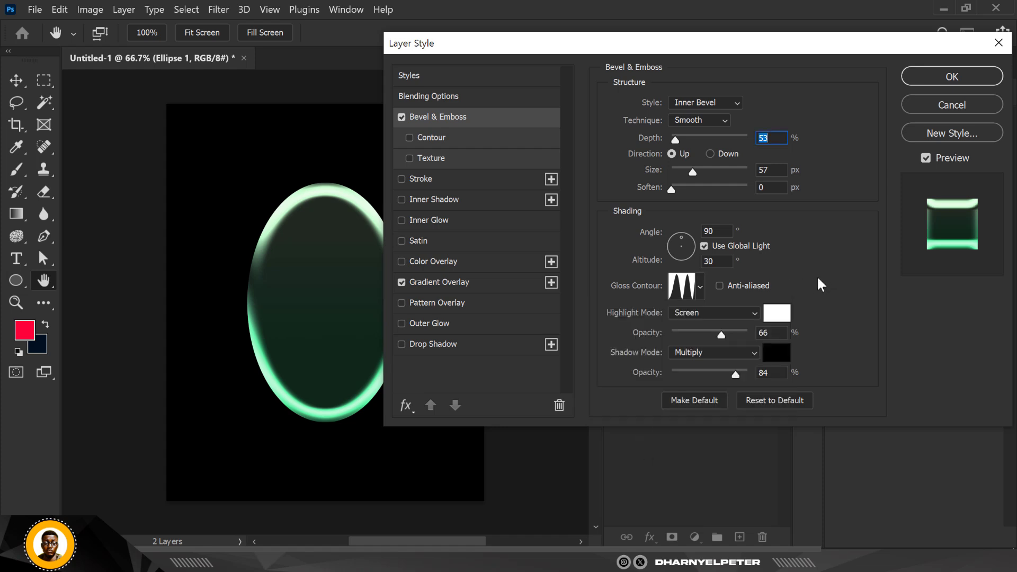
pyautogui.moveTo(729, 366)
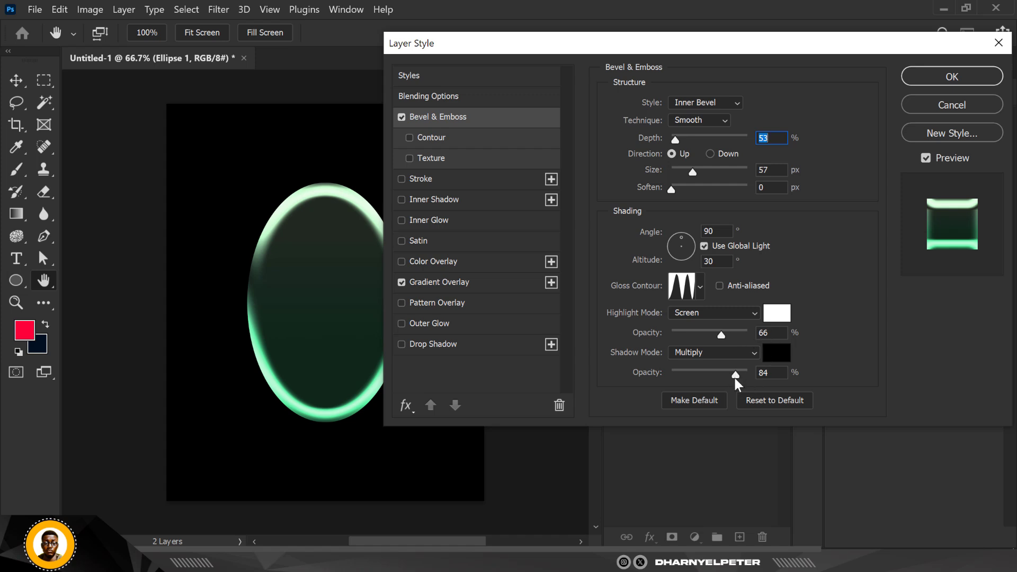
# Step: Apply a peaked bevel contour at 100% range so the rim shows glossy double rings
pyautogui.click(409, 137)
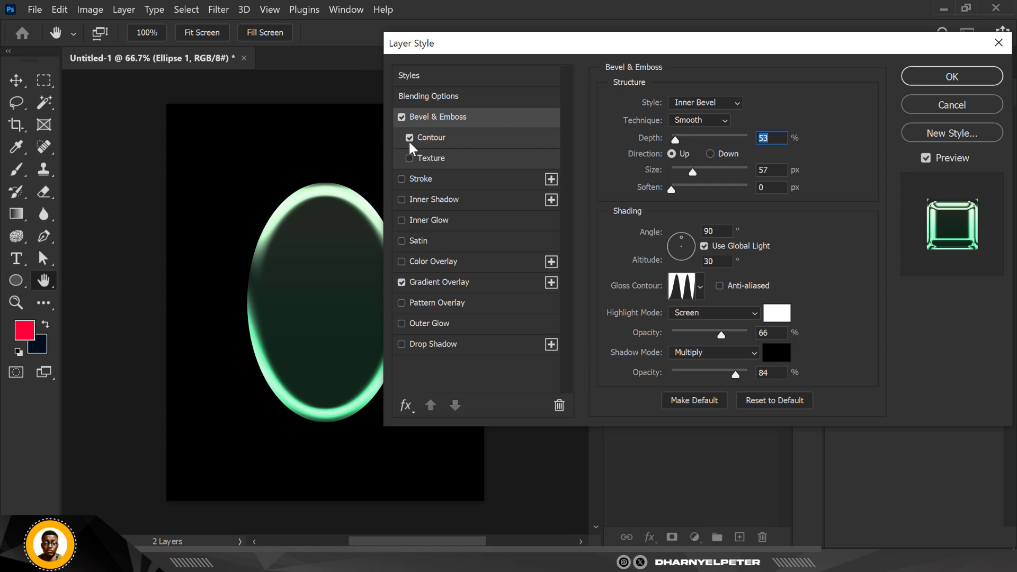
pyautogui.click(431, 138)
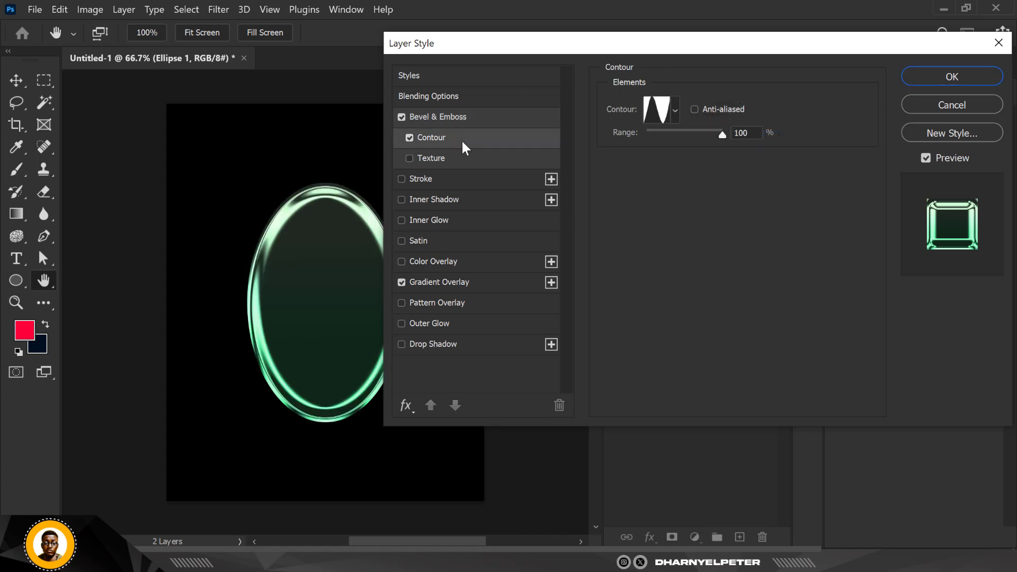
pyautogui.click(674, 108)
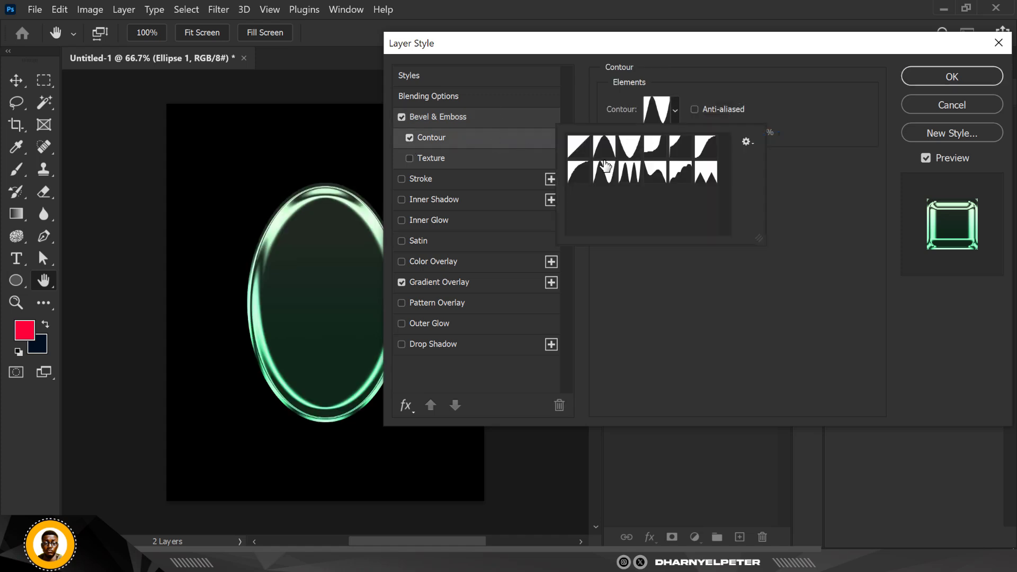
pyautogui.click(579, 147)
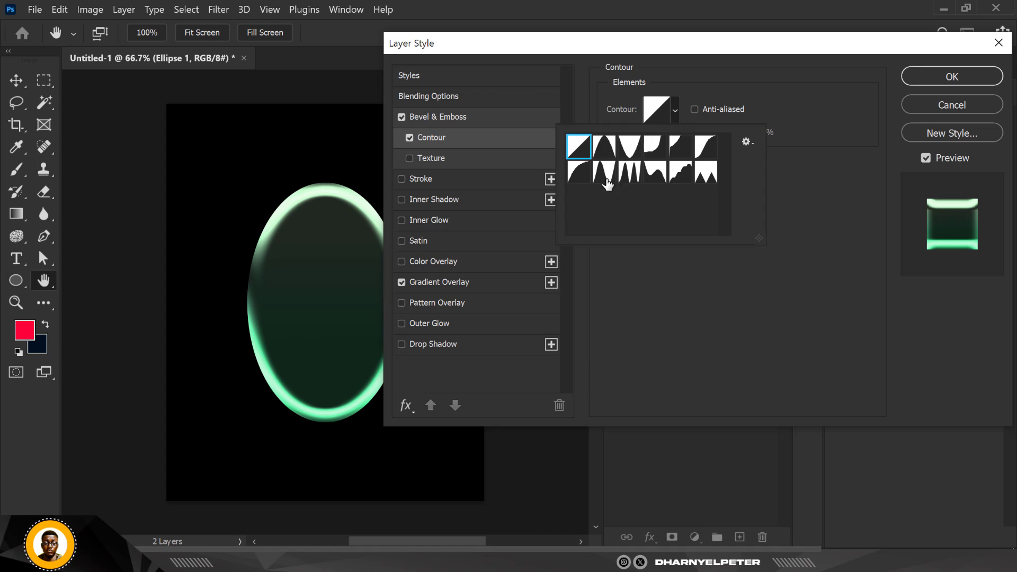
pyautogui.click(601, 173)
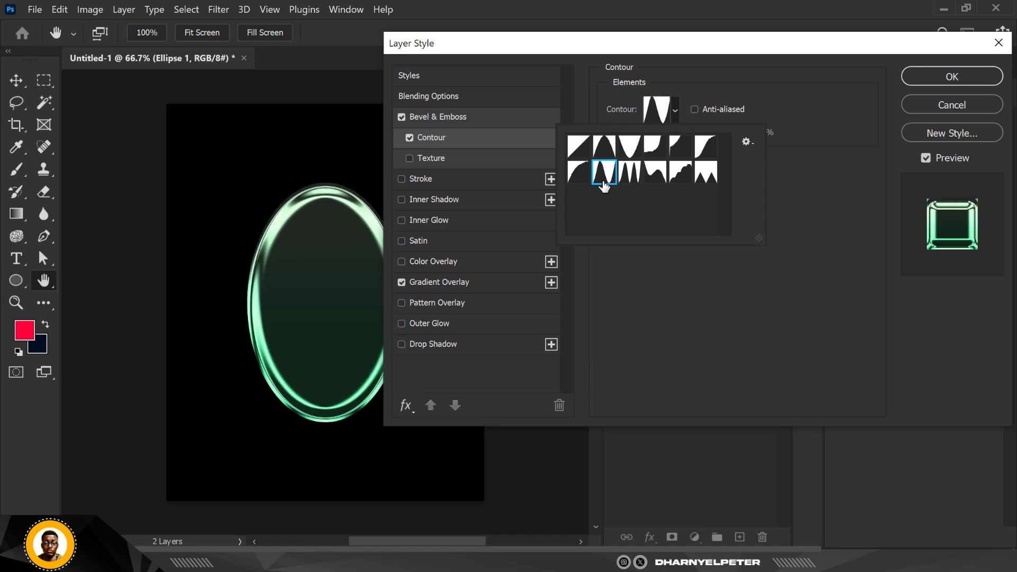
pyautogui.click(603, 171)
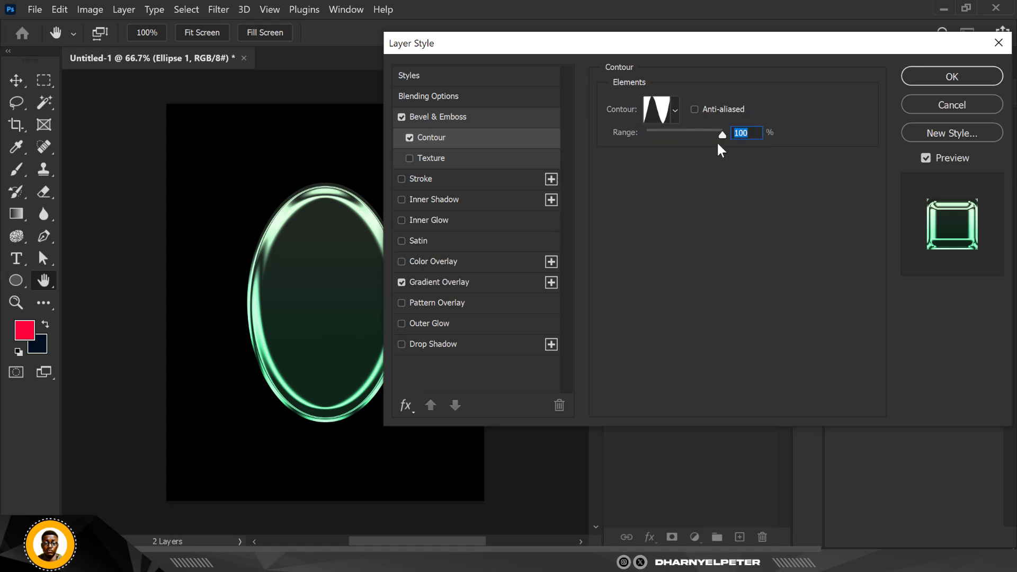
pyautogui.moveTo(736, 145)
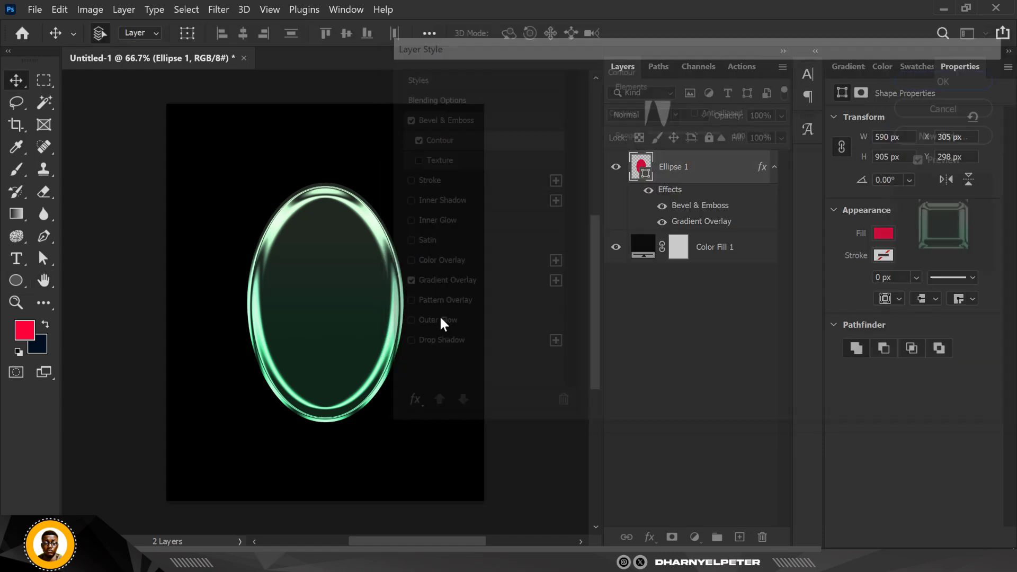
# Step: Add a layer mask and erase curved areas of the ellipse with a large soft brush
pyautogui.click(942, 82)
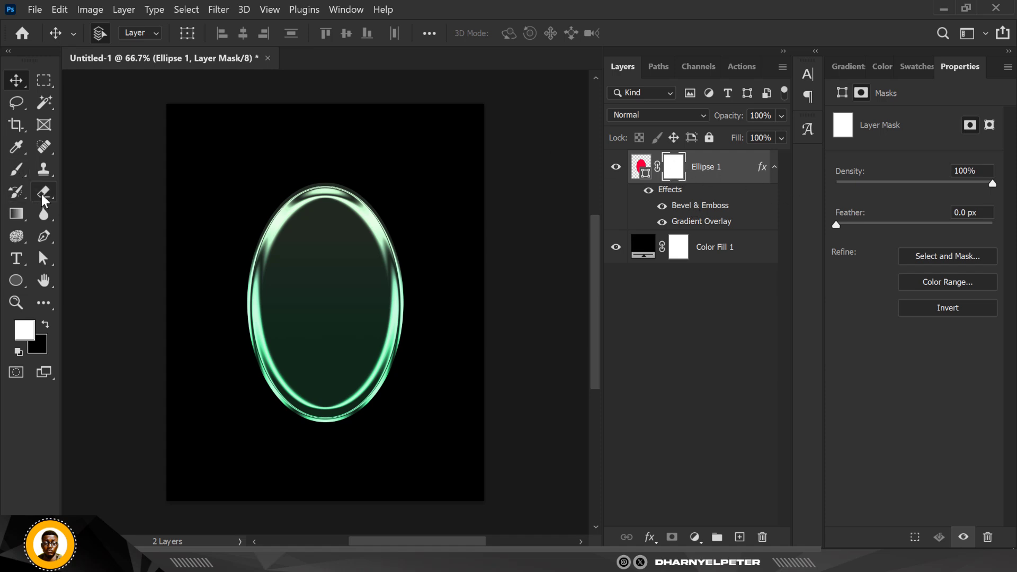
pyautogui.click(43, 192)
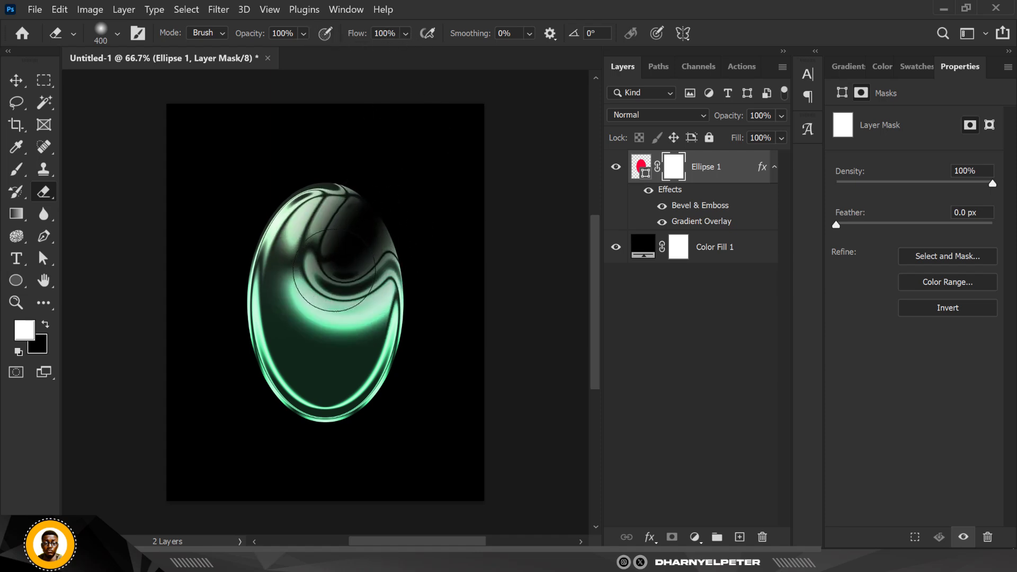
pyautogui.moveTo(330, 292); pyautogui.dragTo(262, 372)
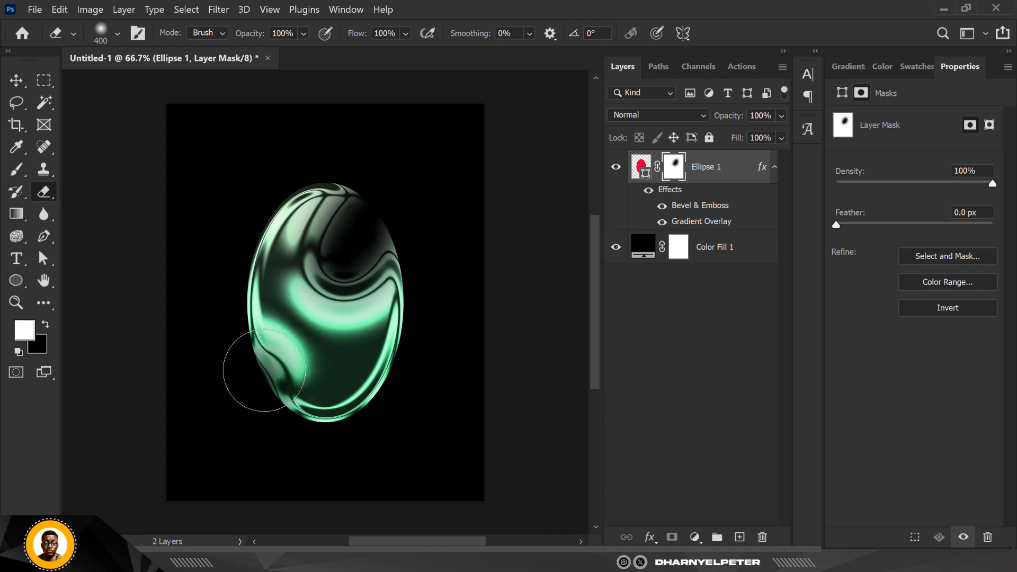
pyautogui.moveTo(263, 376); pyautogui.dragTo(198, 379)
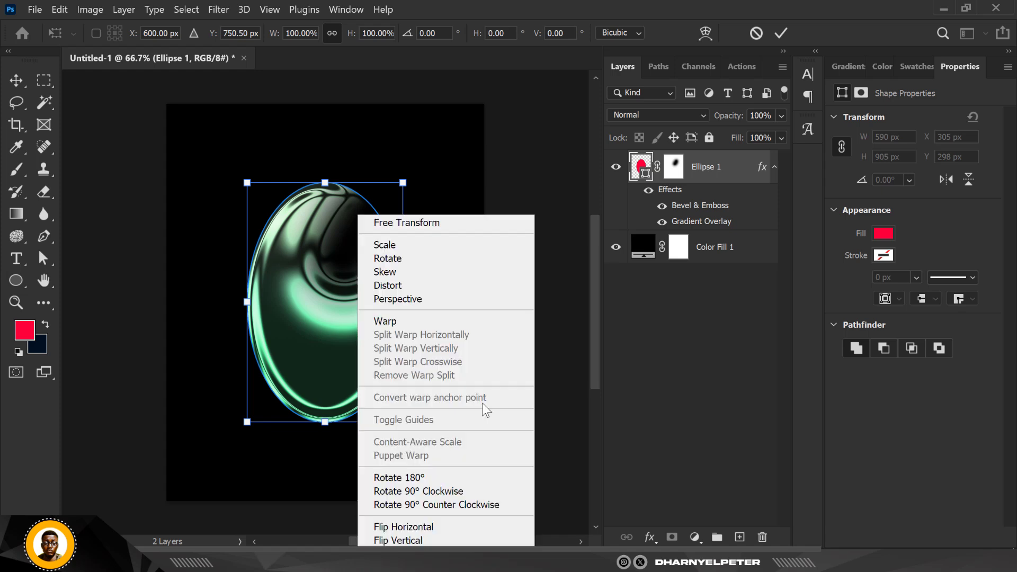
# Step: Warp the green blob into a bent arch and move it toward the top of the canvas
pyautogui.click(385, 320)
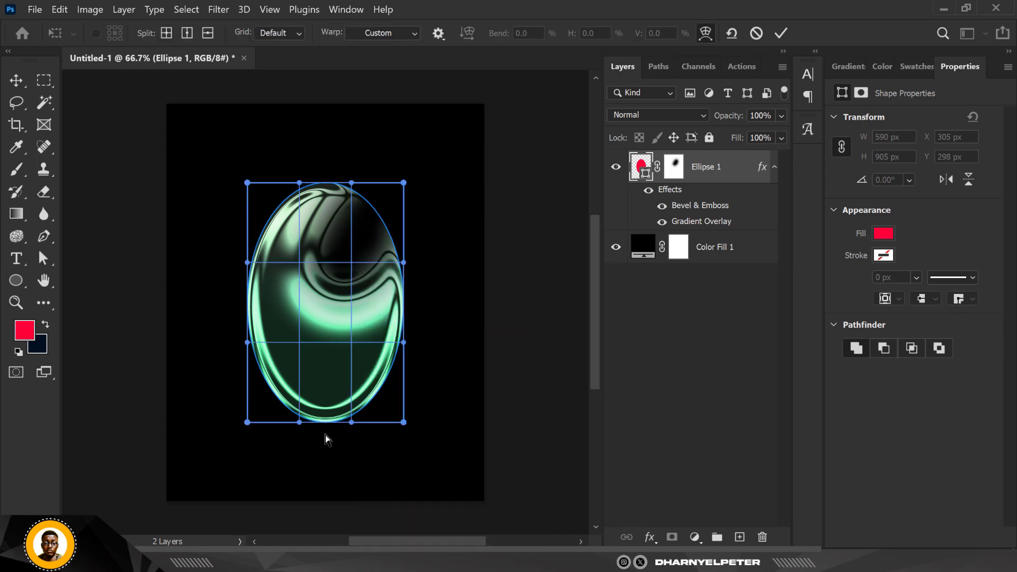
pyautogui.moveTo(324, 423); pyautogui.dragTo(308, 395)
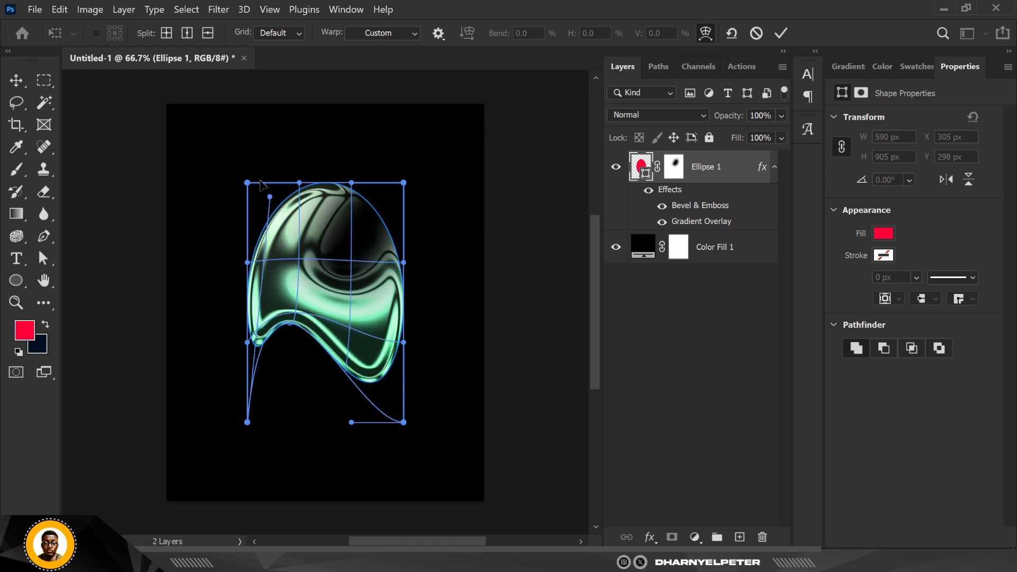
pyautogui.moveTo(247, 183); pyautogui.dragTo(273, 170)
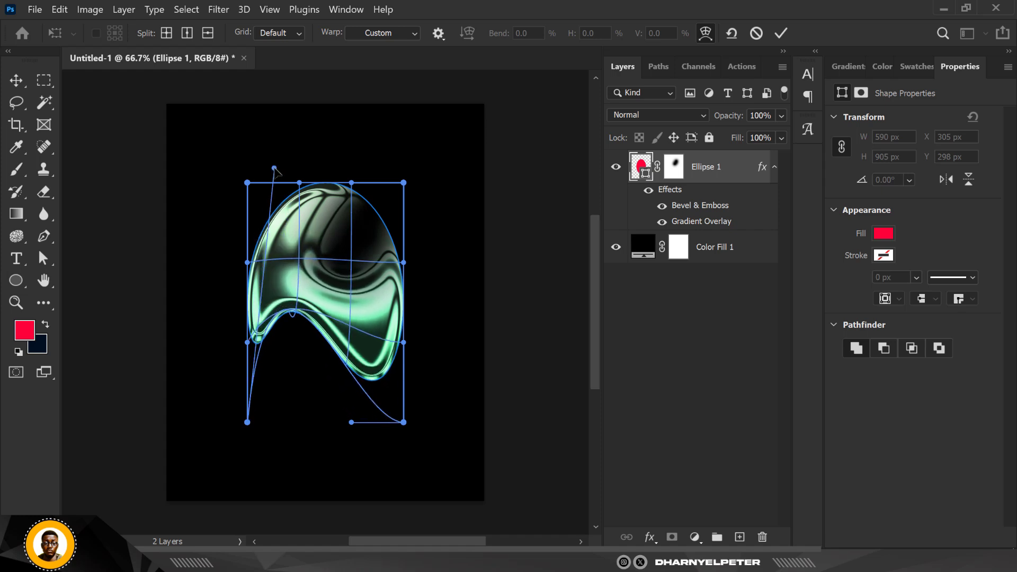
pyautogui.moveTo(272, 168); pyautogui.dragTo(296, 156)
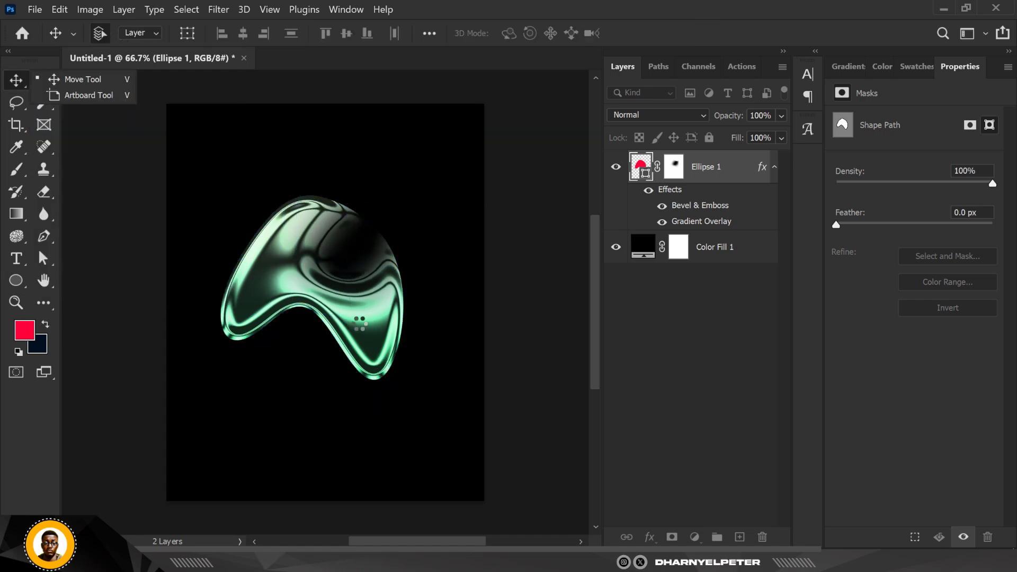
pyautogui.moveTo(360, 323); pyautogui.dragTo(398, 273)
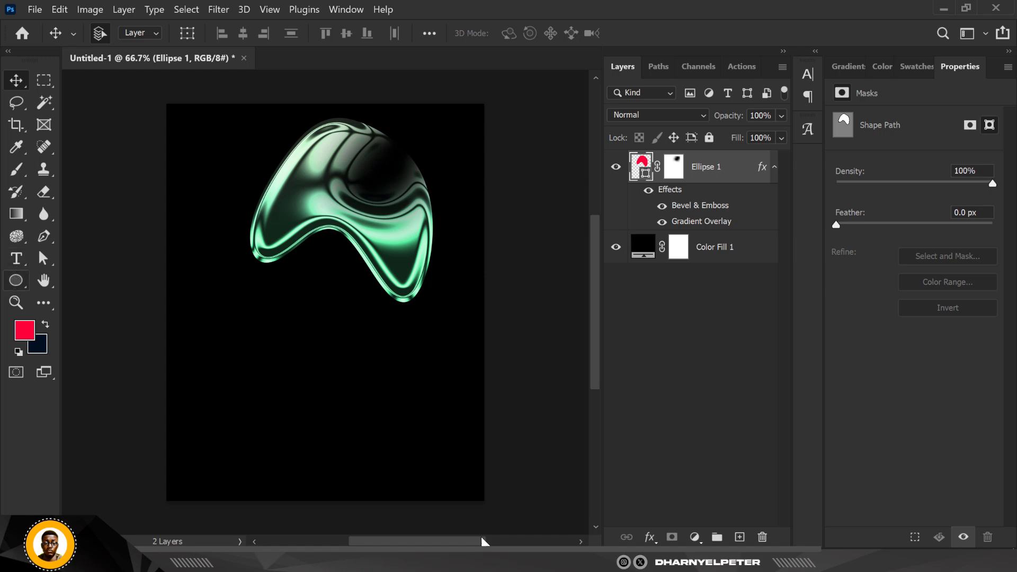
# Step: Draw a second red ellipse in the lower-left area of the canvas
pyautogui.click(16, 280)
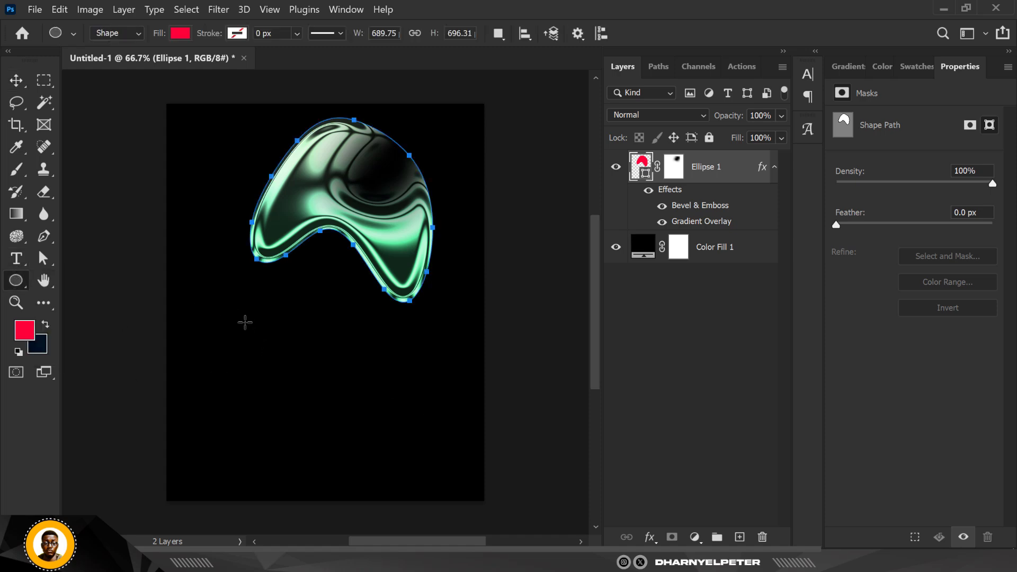
pyautogui.moveTo(244, 322); pyautogui.dragTo(351, 470)
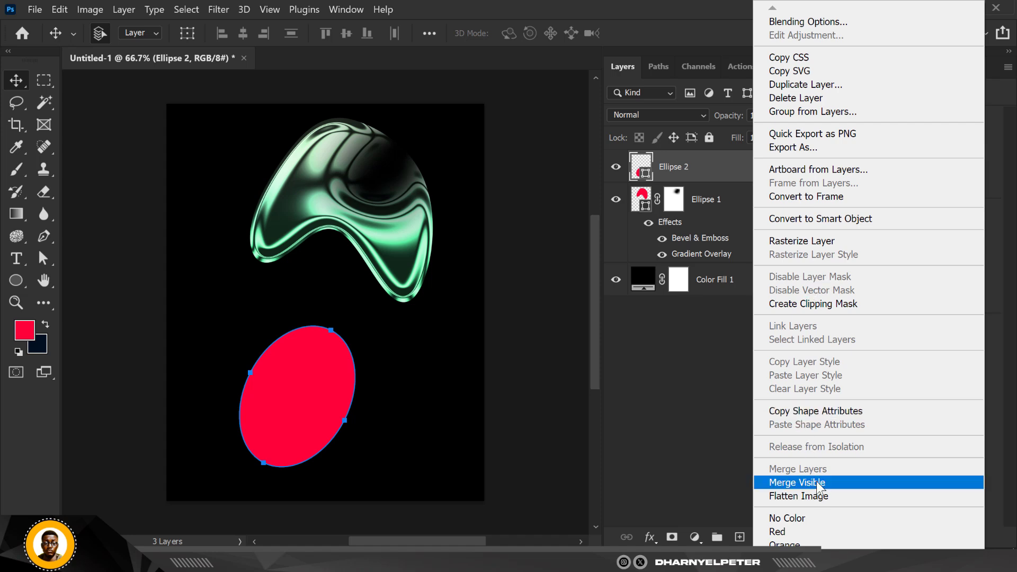
pyautogui.moveTo(775, 269)
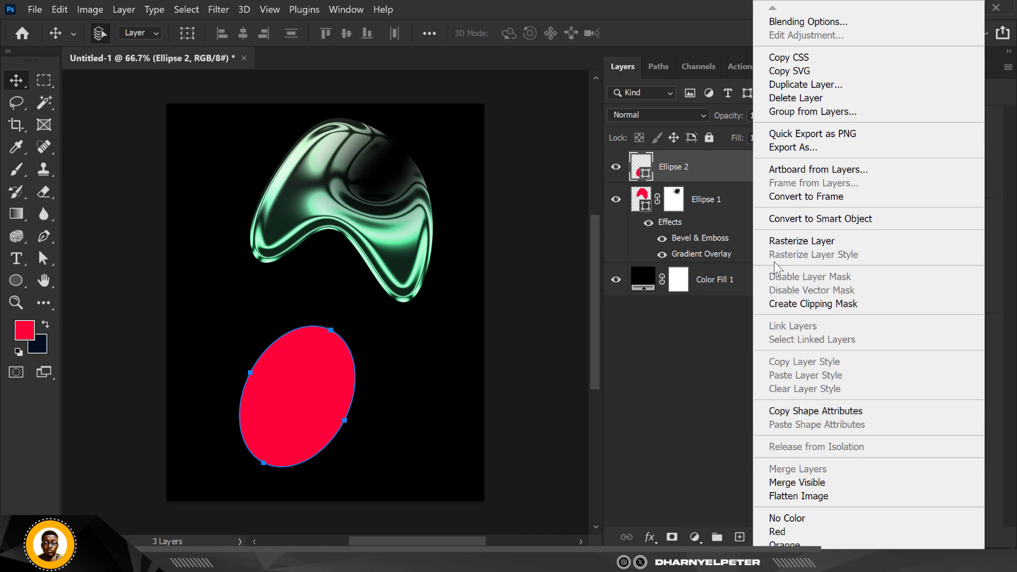
pyautogui.moveTo(820, 218)
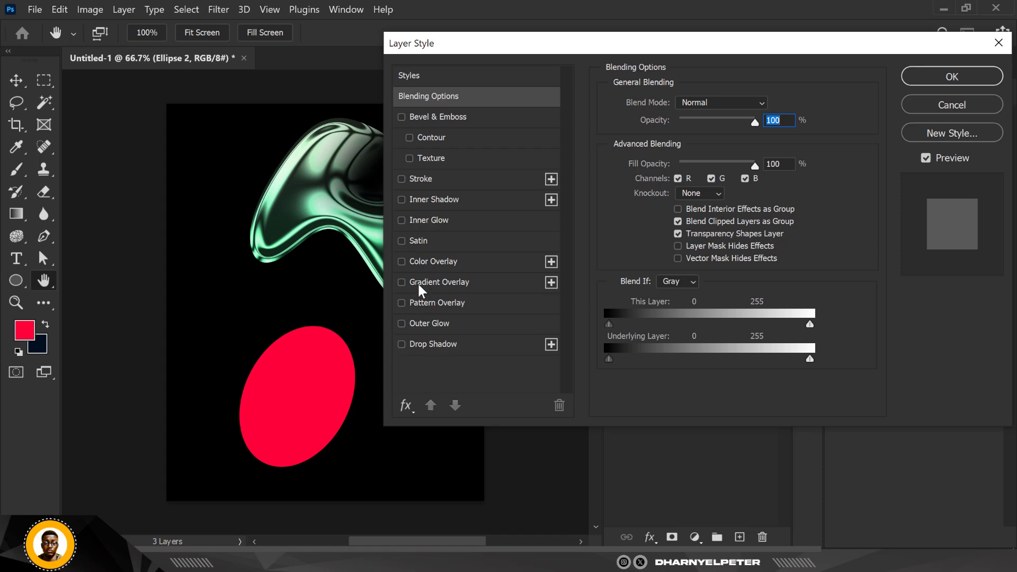
# Step: Apply a blue-to-purple gradient overlay from the Blues group and enable Contour on the bevel
pyautogui.click(402, 282)
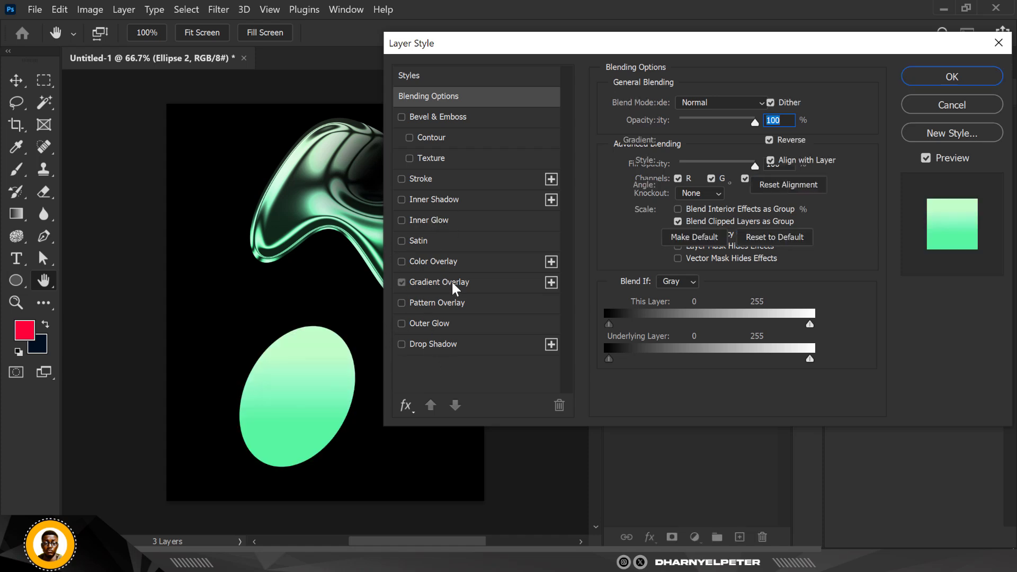
pyautogui.click(752, 140)
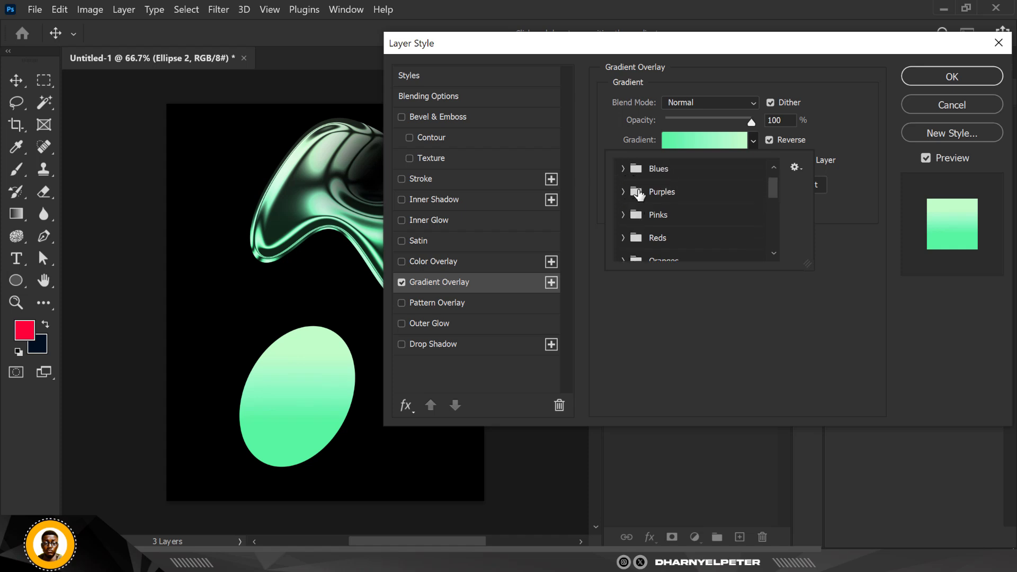
pyautogui.click(623, 168)
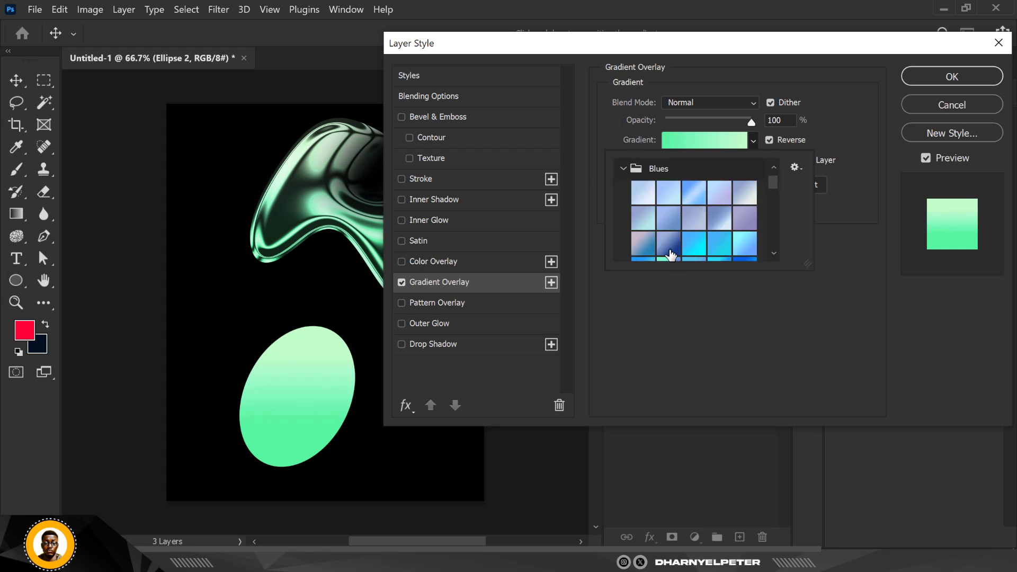
pyautogui.click(710, 247)
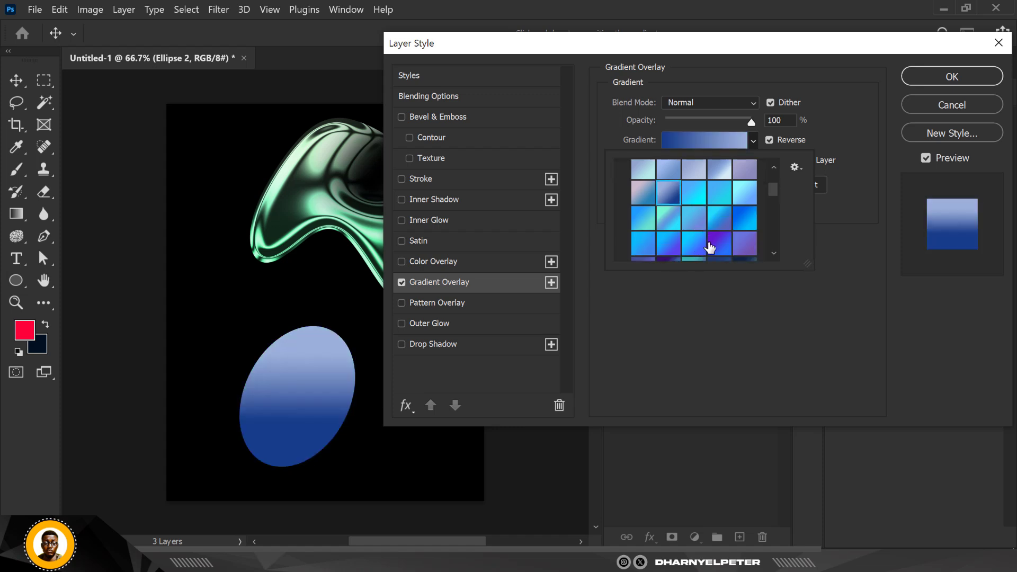
pyautogui.click(718, 241)
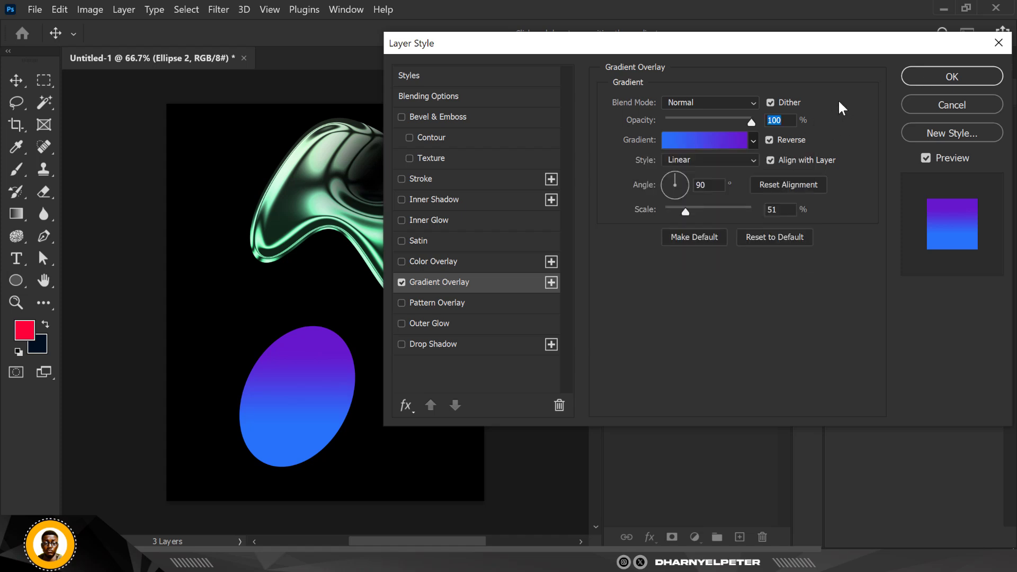
pyautogui.moveTo(404, 123)
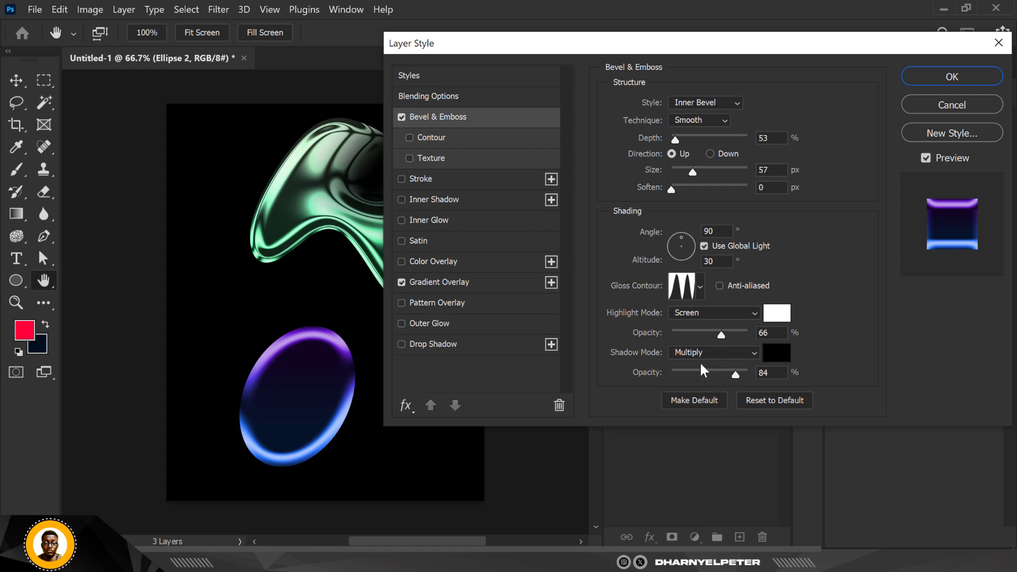
pyautogui.moveTo(721, 353)
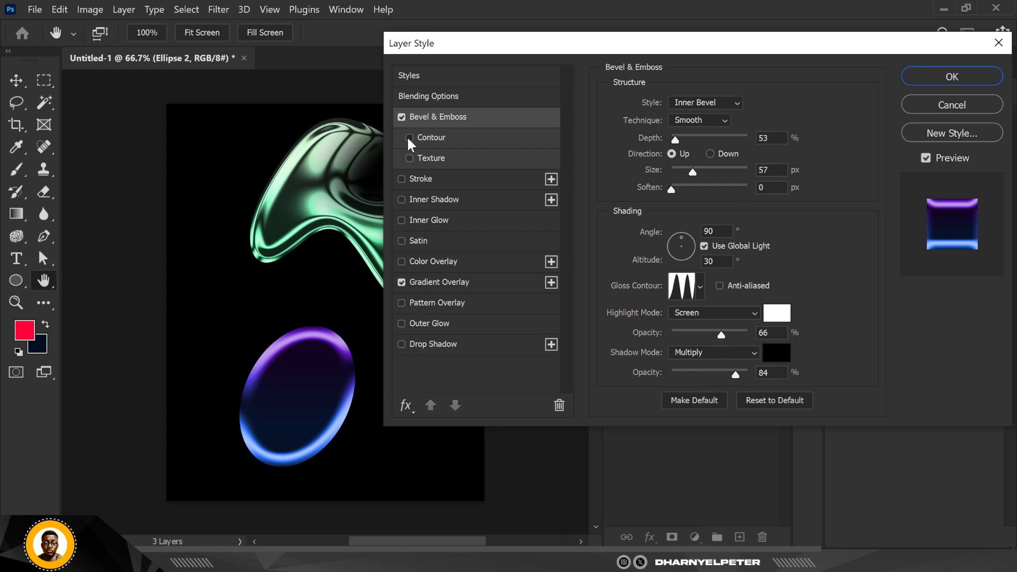
pyautogui.click(409, 136)
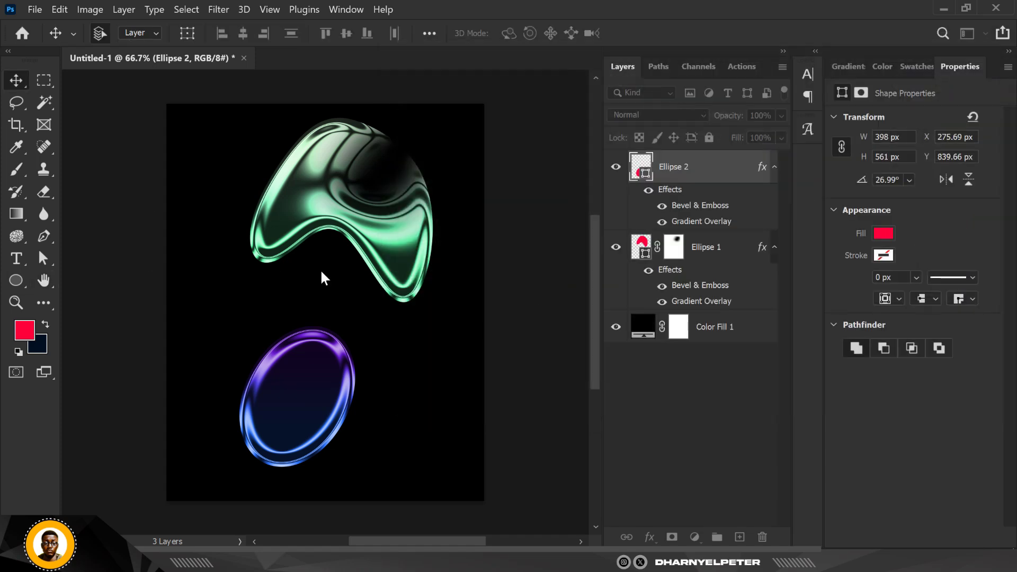
pyautogui.moveTo(336, 350)
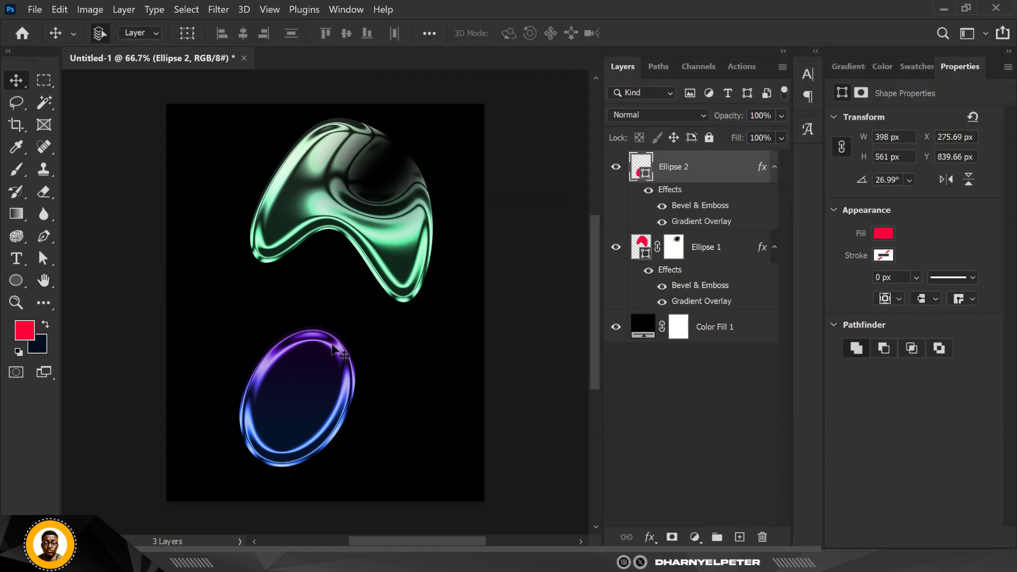
pyautogui.moveTo(331, 402)
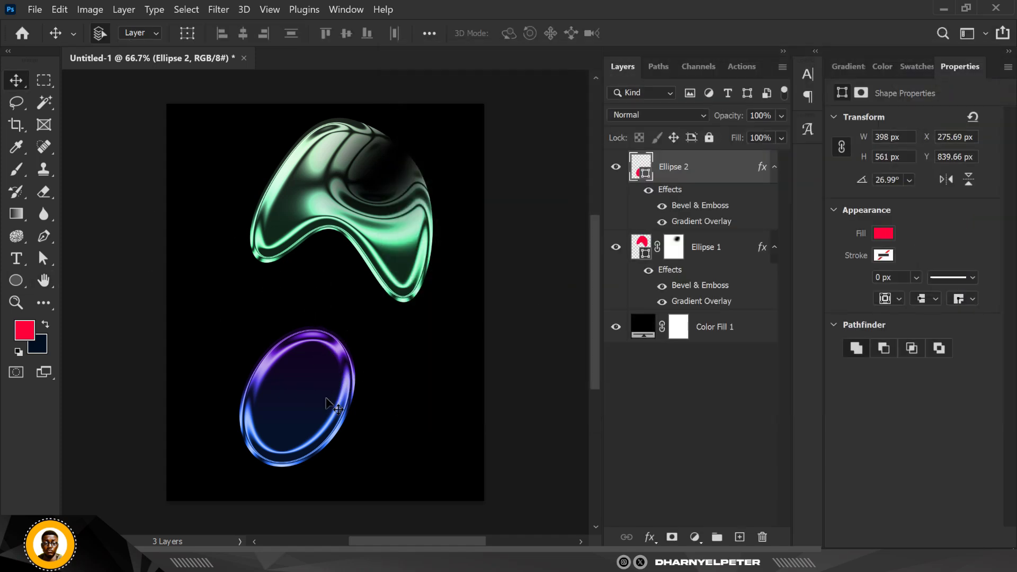
# Step: Scale the lower ellipse to about 150% and shift it toward the lower left
pyautogui.press('ctrl+t')
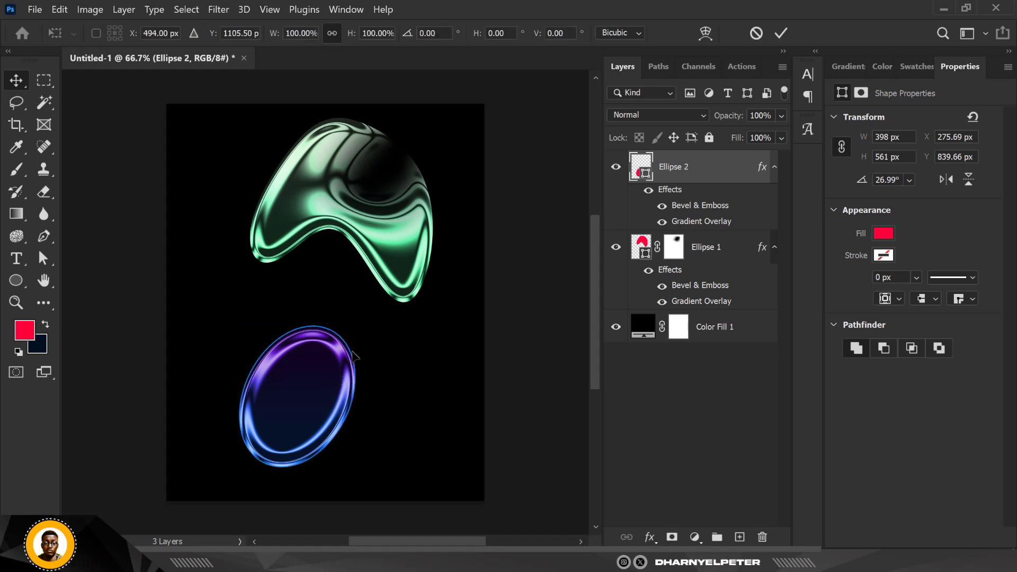
pyautogui.moveTo(353, 355); pyautogui.dragTo(379, 296)
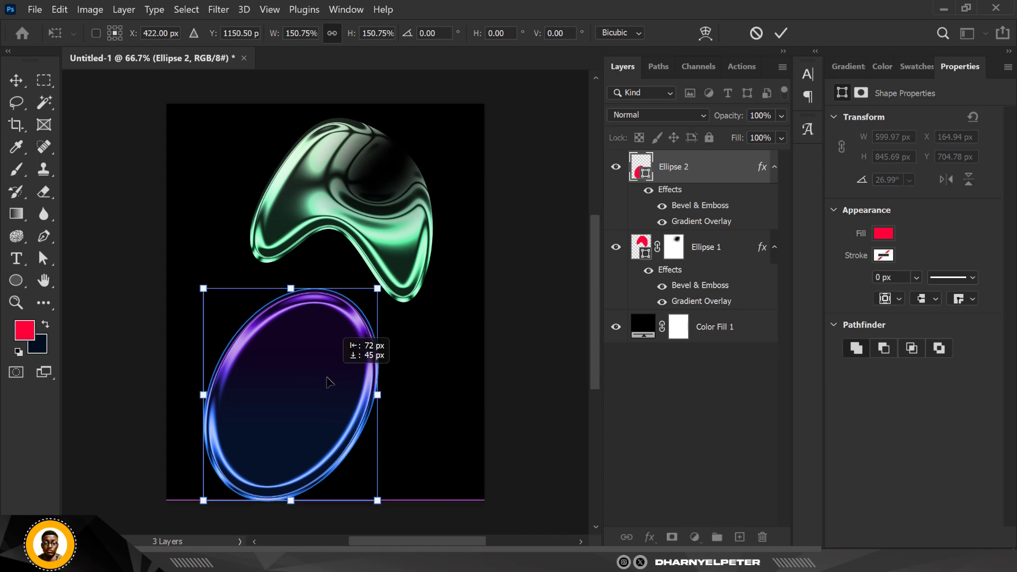
pyautogui.moveTo(328, 382); pyautogui.dragTo(317, 399)
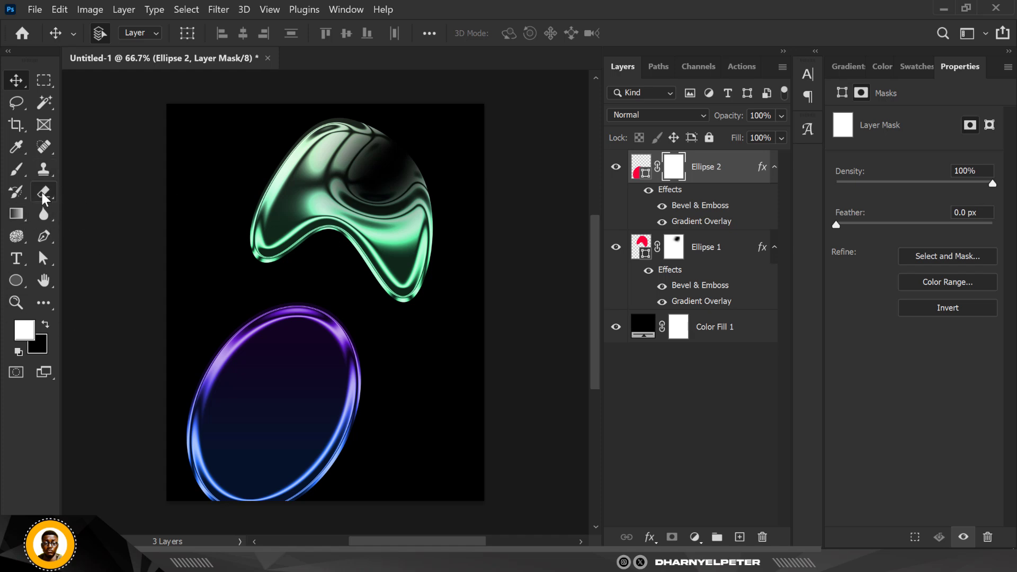
# Step: Switch to the standard Eraser tool from the eraser flyout
pyautogui.click(43, 190)
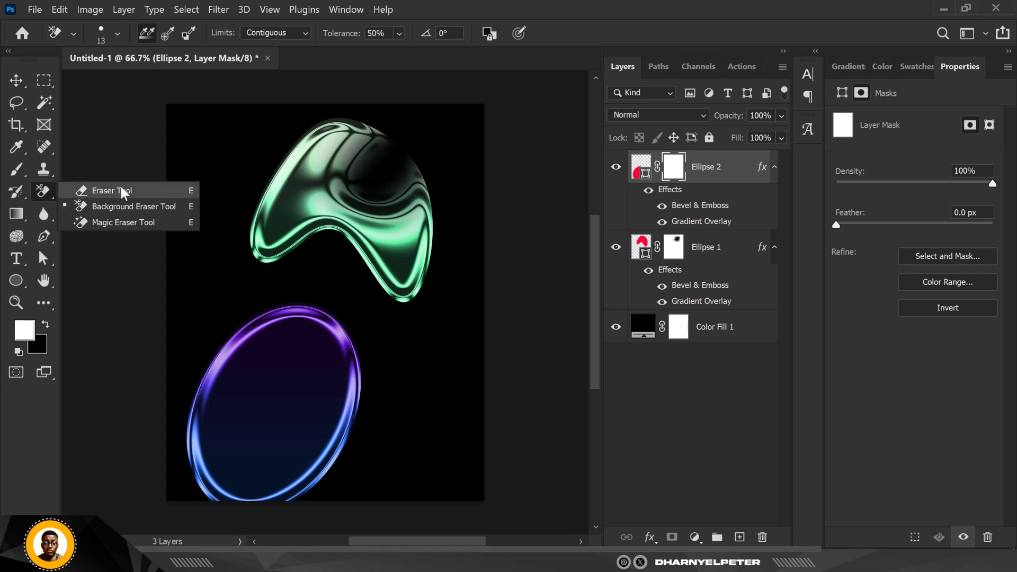
pyautogui.click(109, 189)
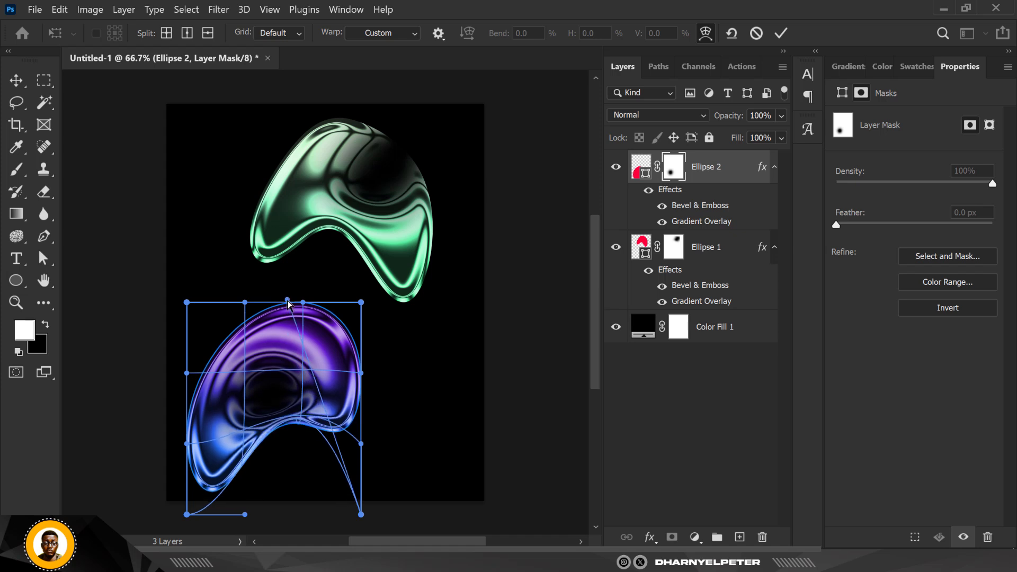
# Step: Warp the top of the lower ellipse downward into a curved arch blob
pyautogui.moveTo(288, 305); pyautogui.dragTo(299, 360)
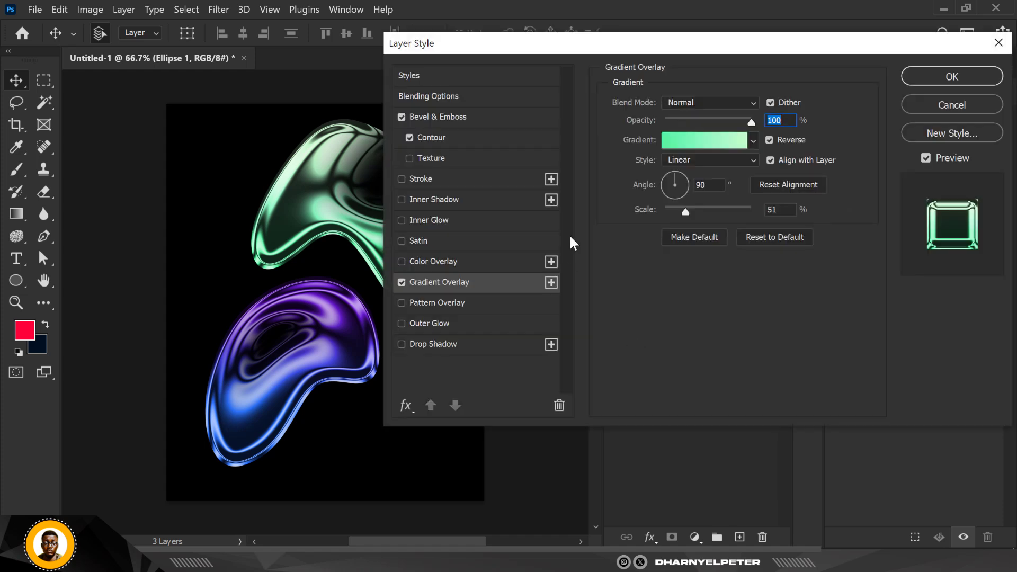
# Step: Swap the upper blob's overlay to the first Reds preset and confirm the layer style
pyautogui.click(752, 140)
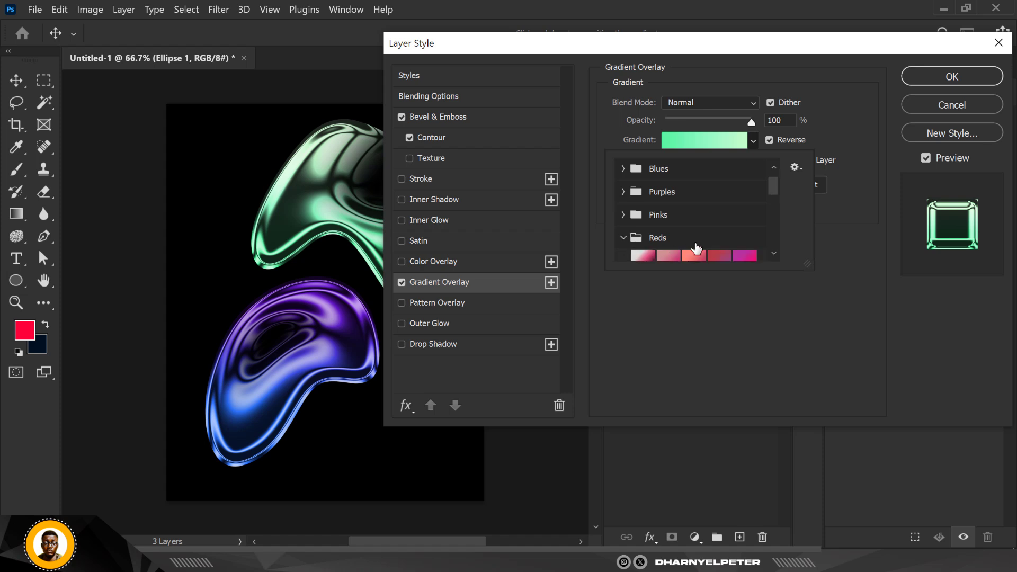
pyautogui.click(643, 235)
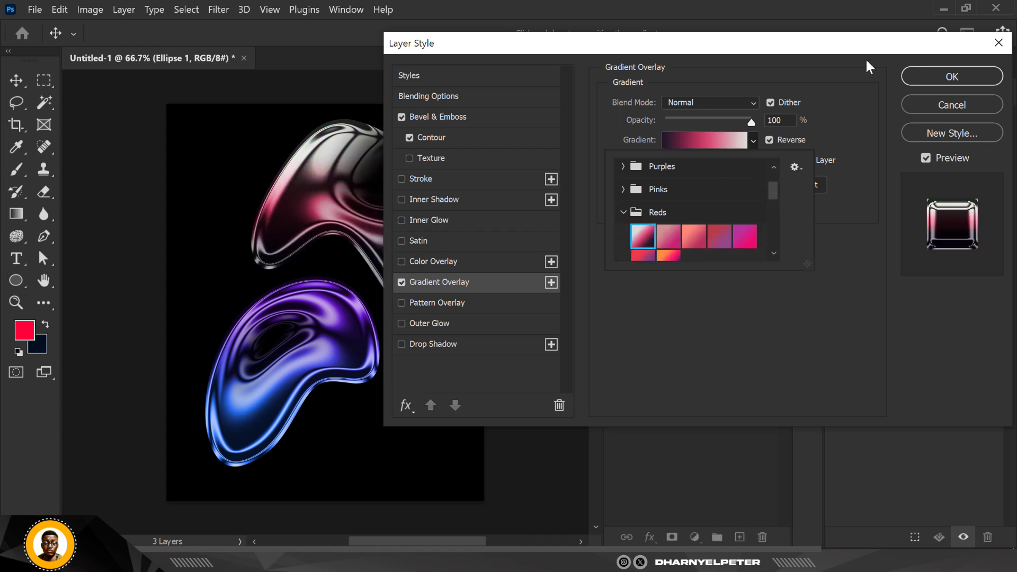
pyautogui.click(951, 76)
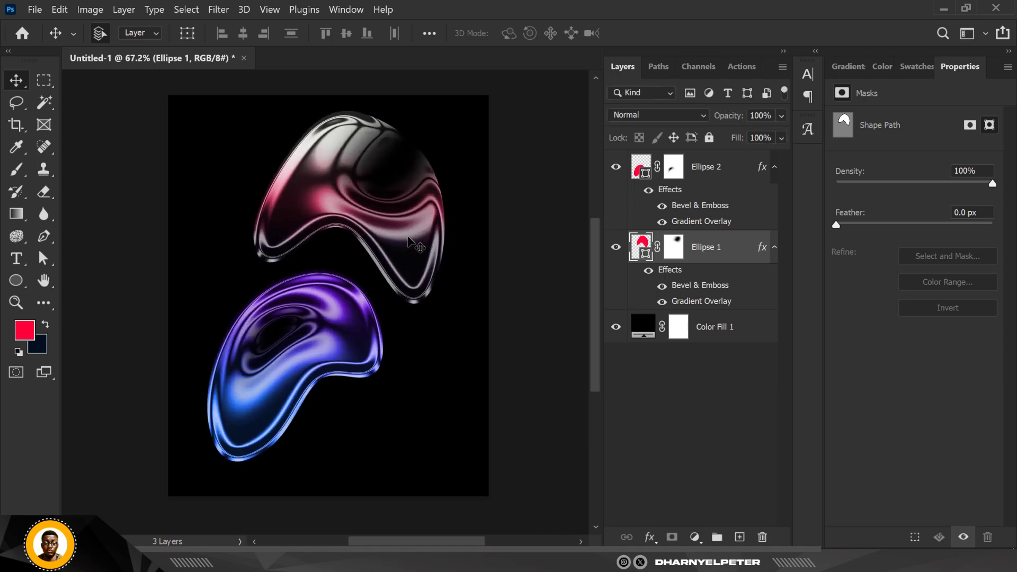
pyautogui.moveTo(402, 228)
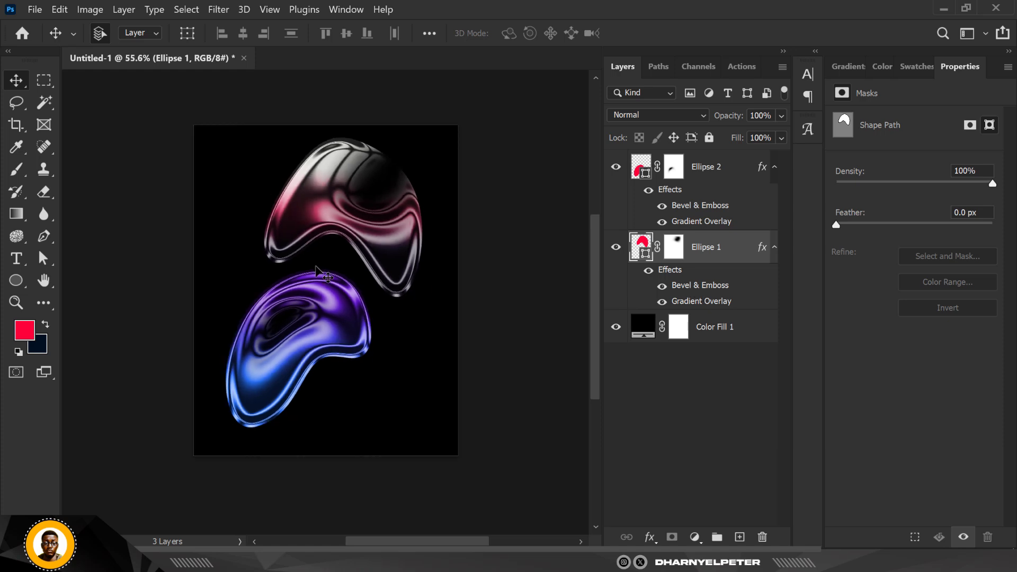
# Step: Recolour the Color Fill 1 background to near-black purple 010004
pyautogui.click(643, 326)
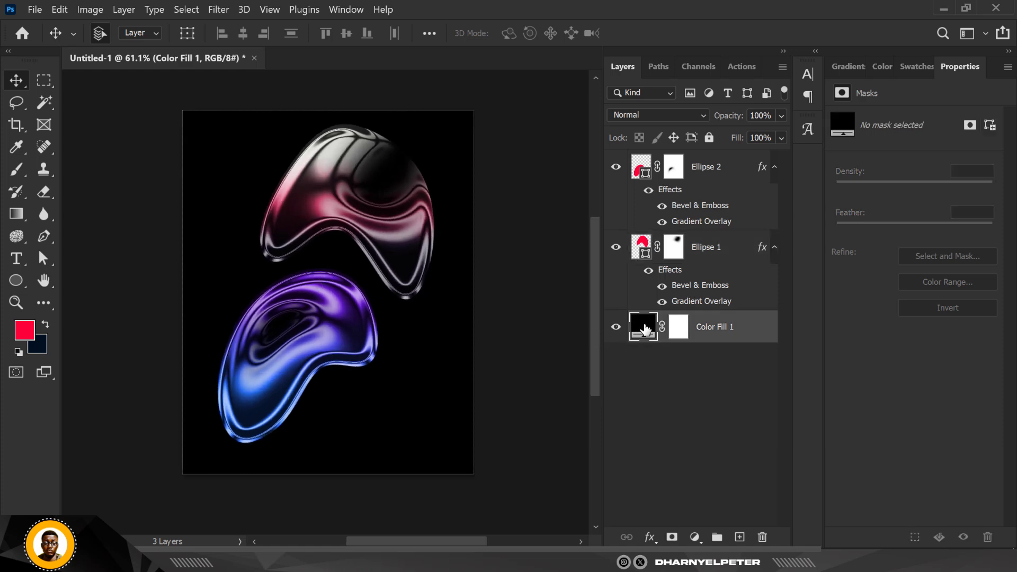
pyautogui.doubleClick(643, 326)
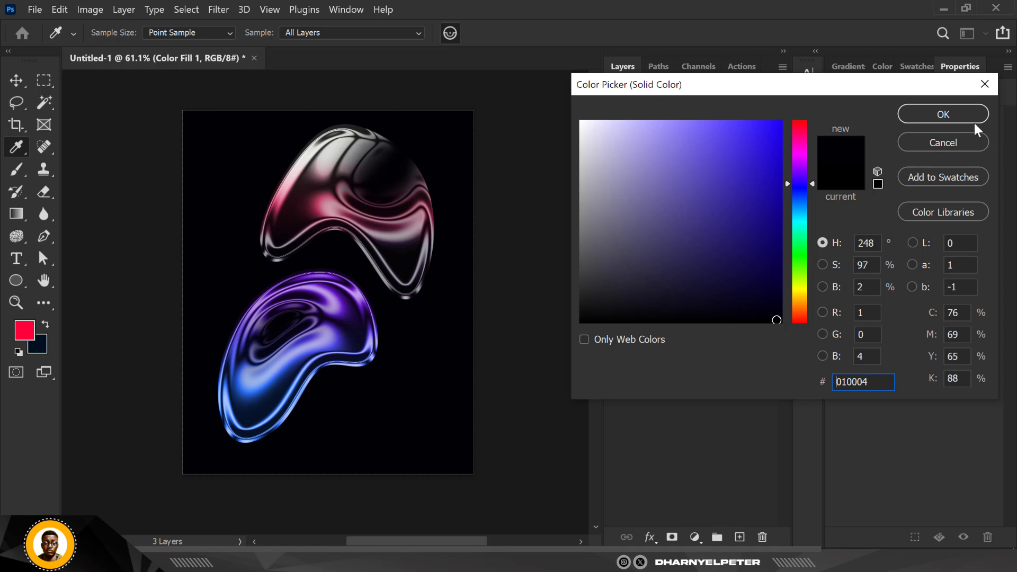
pyautogui.click(942, 115)
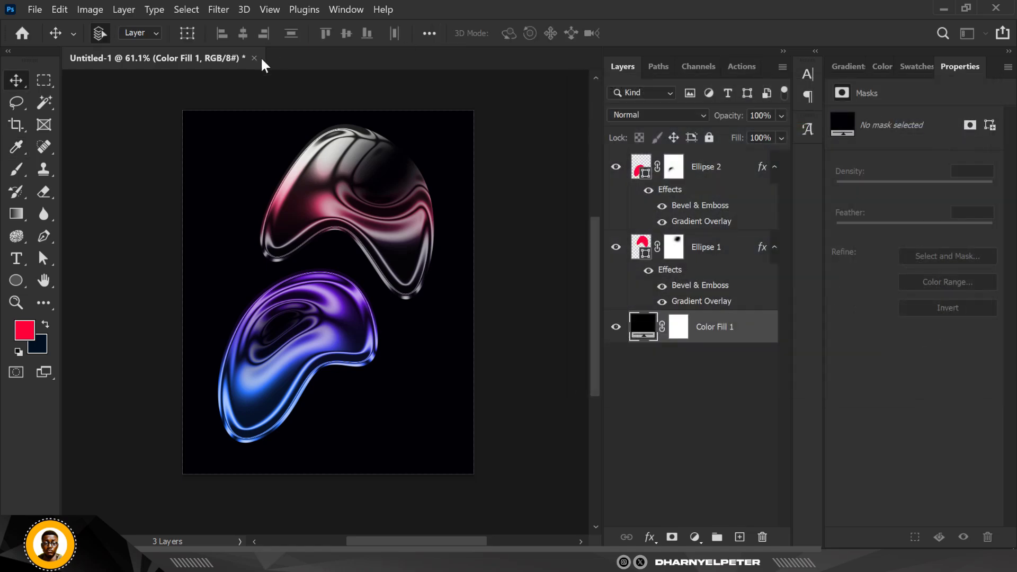
# Step: Add ~7.26% Gaussian monochromatic noise to the background as a smart filter on a smart object
pyautogui.click(219, 9)
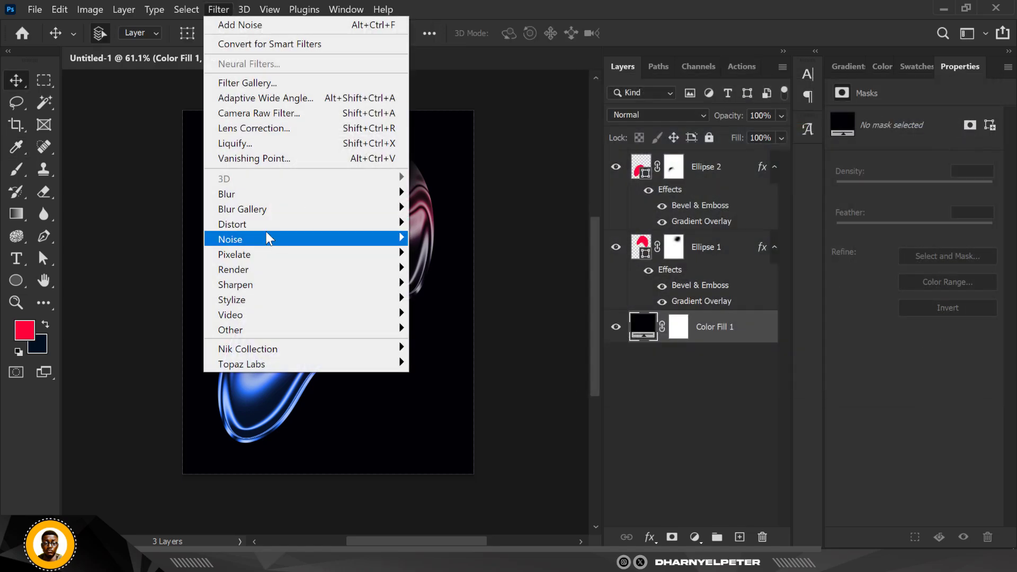
pyautogui.moveTo(266, 239)
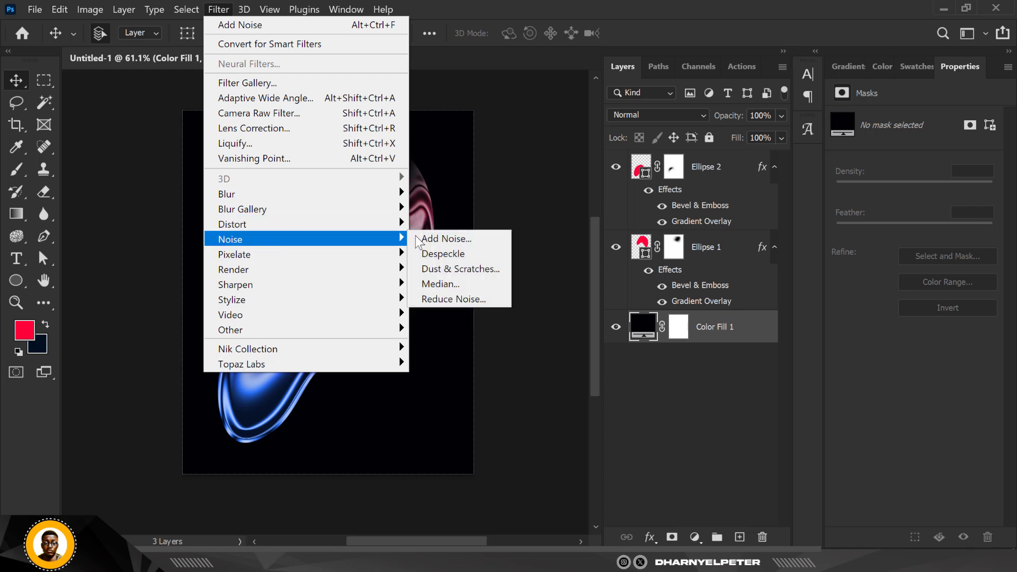
pyautogui.click(445, 238)
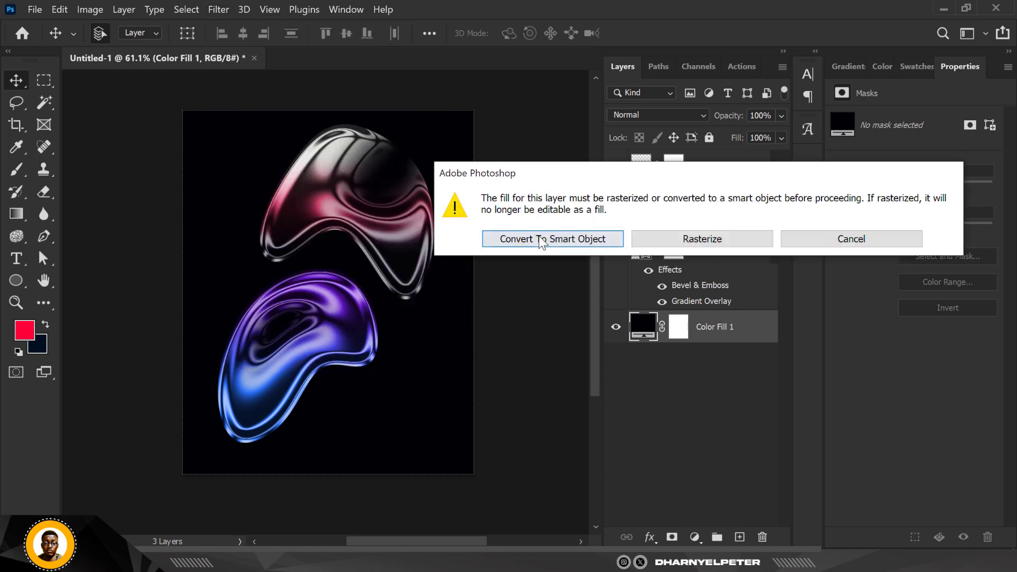
pyautogui.click(552, 239)
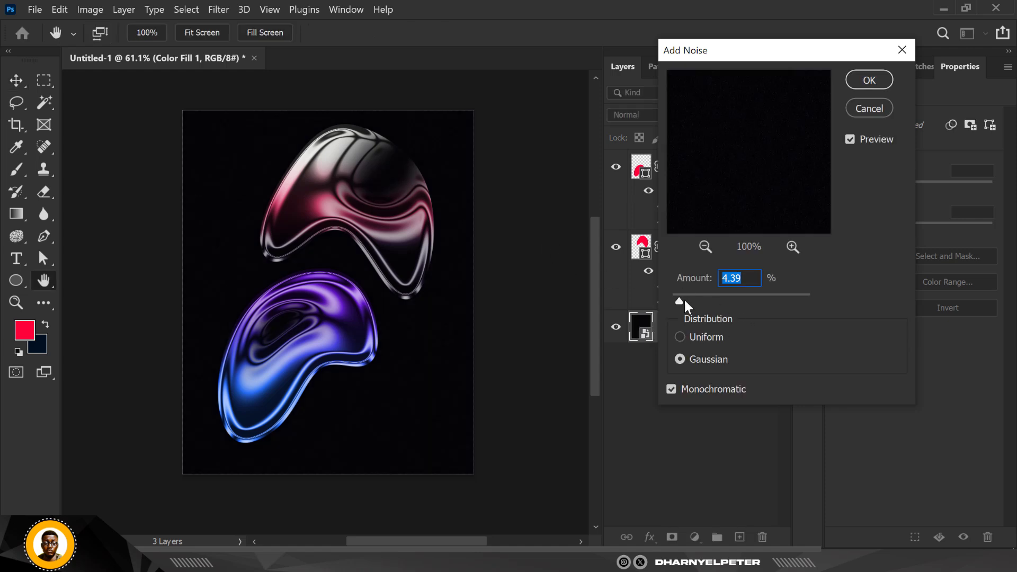
pyautogui.moveTo(679, 296); pyautogui.dragTo(687, 295)
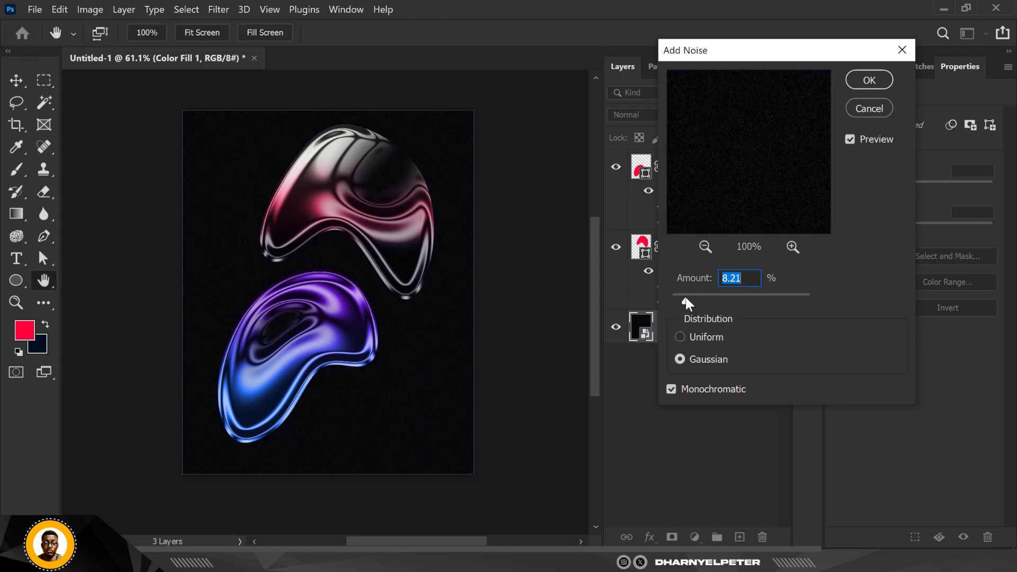
pyautogui.moveTo(700, 296); pyautogui.dragTo(683, 300)
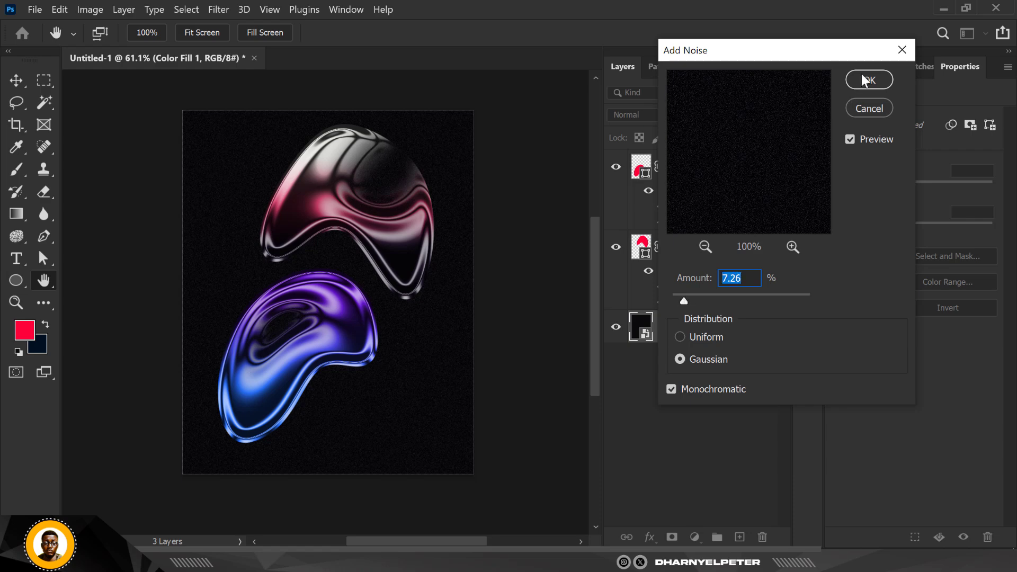
pyautogui.click(867, 80)
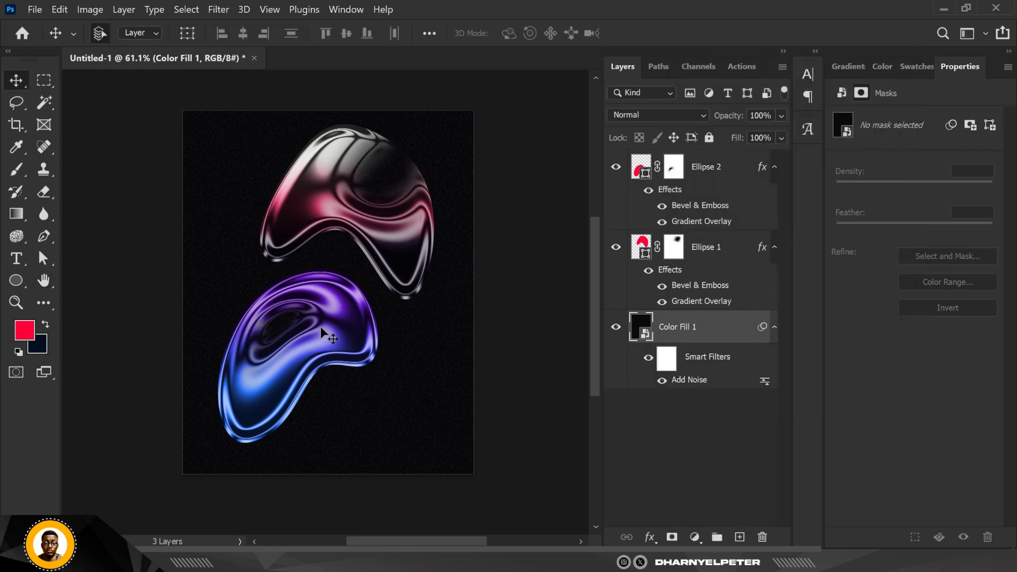